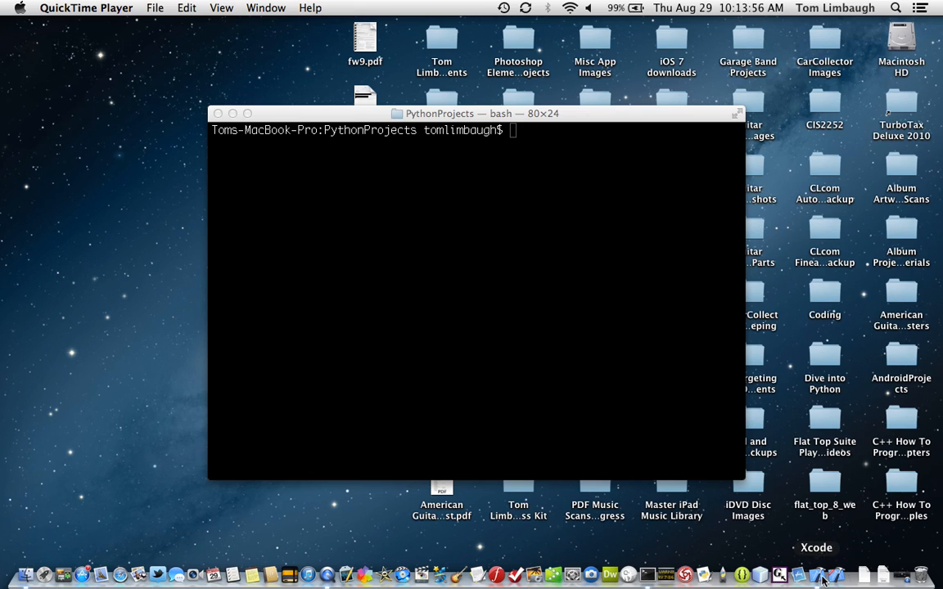
# Launch Xcode and begin a new project with the OS X External Build System template
pyautogui.click(92, 7)
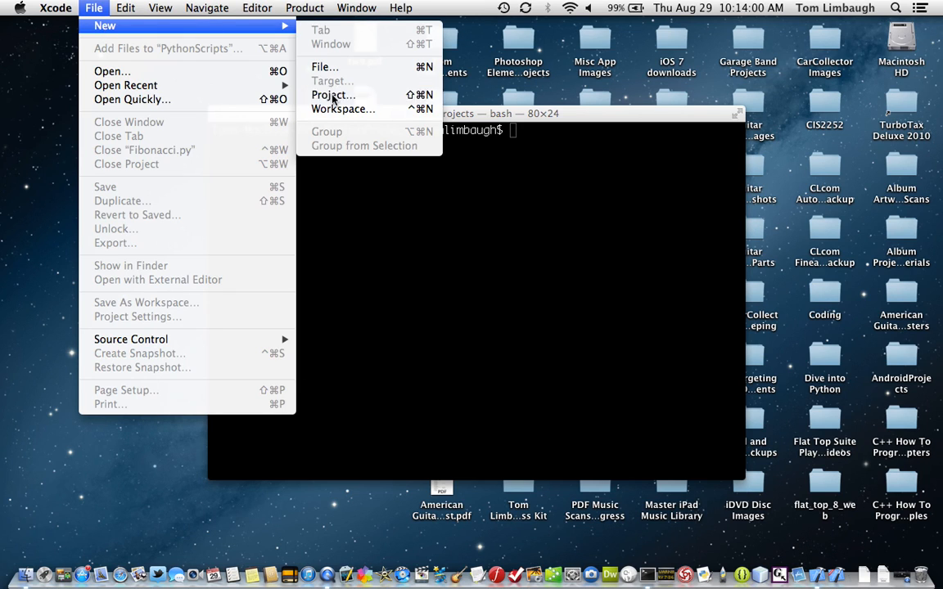
pyautogui.click(333, 95)
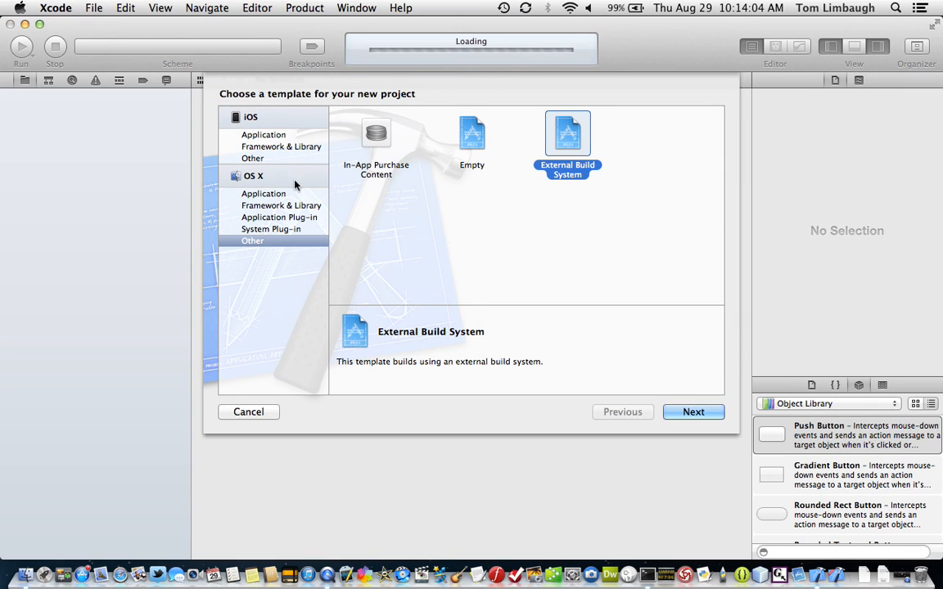
pyautogui.moveTo(274, 259)
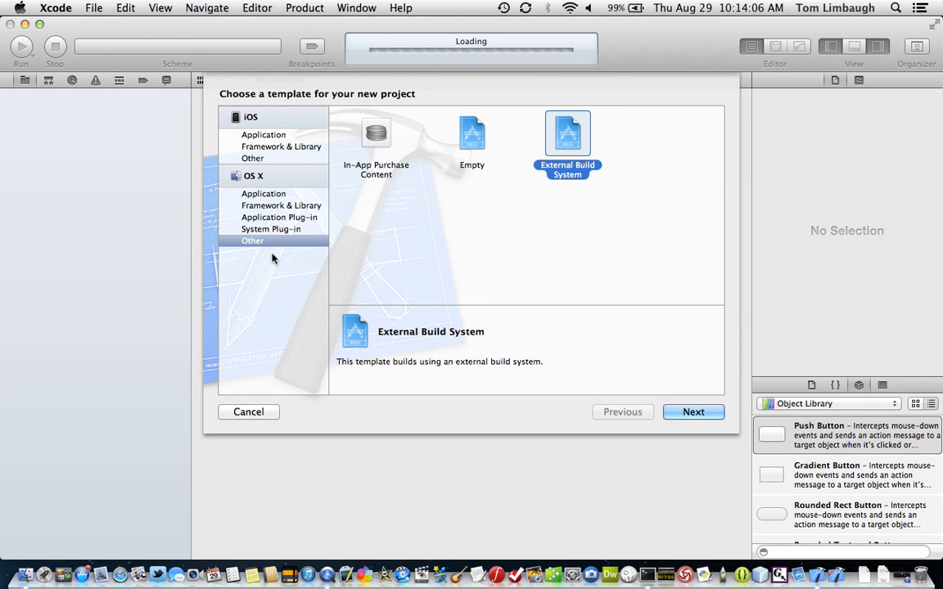
pyautogui.moveTo(256, 252)
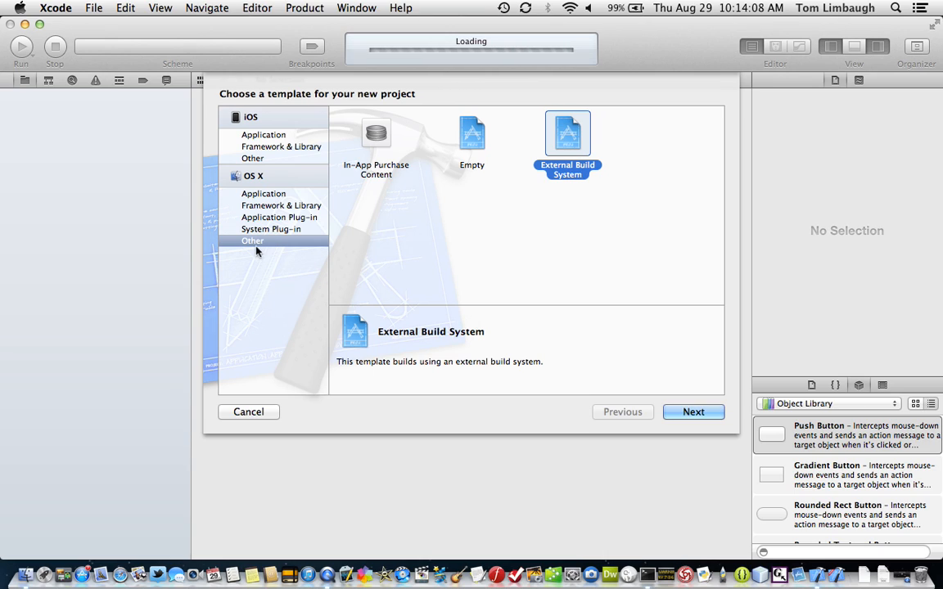
pyautogui.moveTo(550, 200)
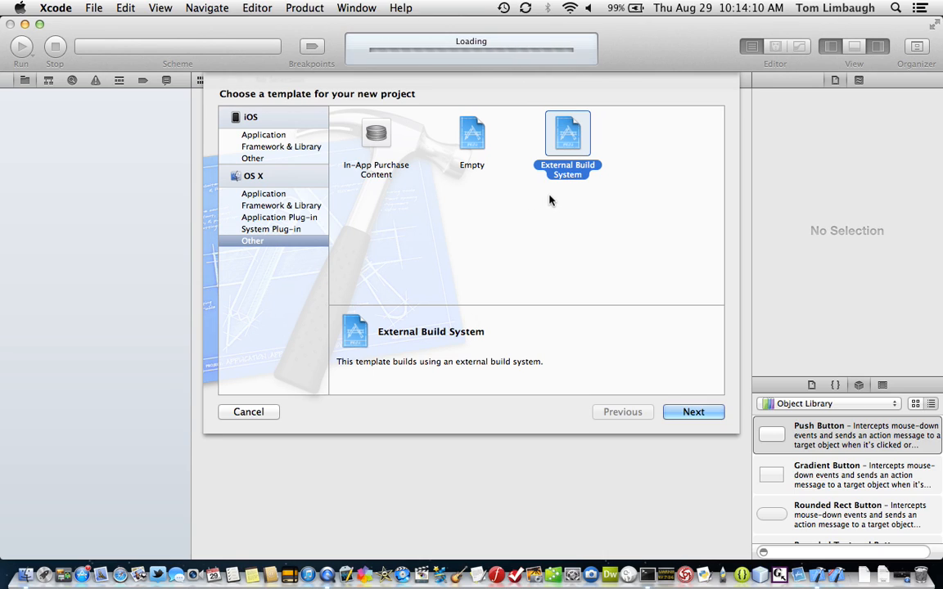
pyautogui.moveTo(568, 194)
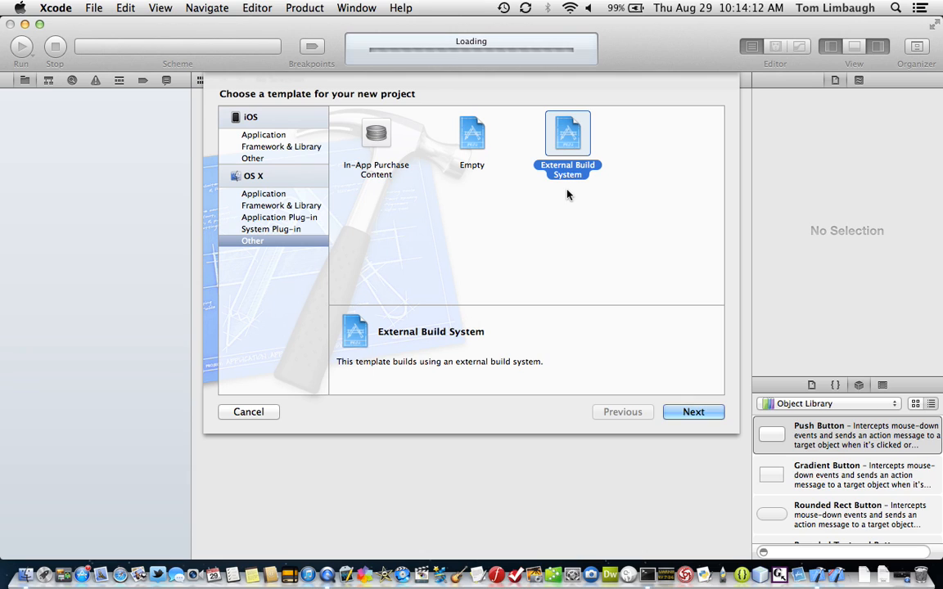
pyautogui.click(693, 411)
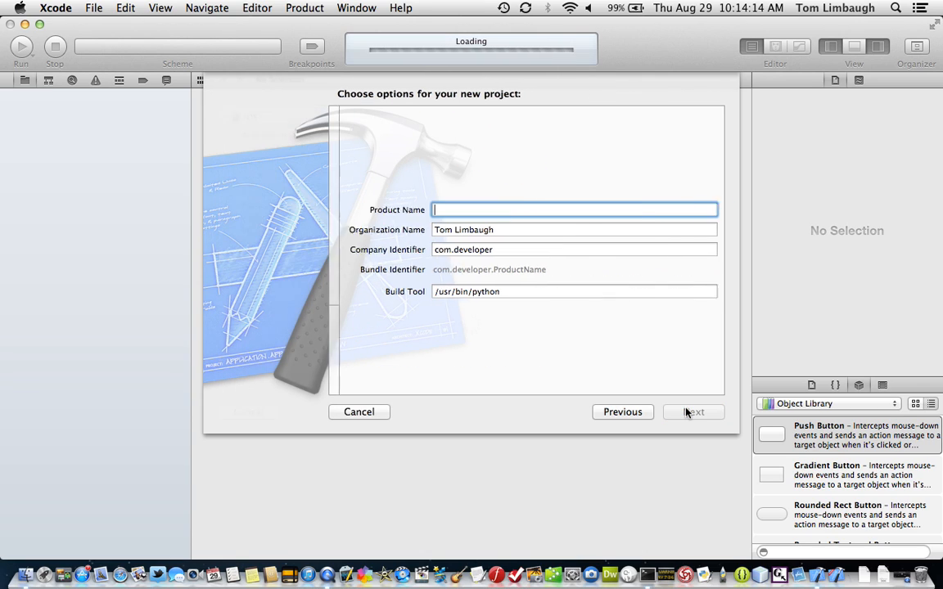
# Enter organization name 'developer' and product name 'PythonScripts' in the project options
pyautogui.click(563, 229)
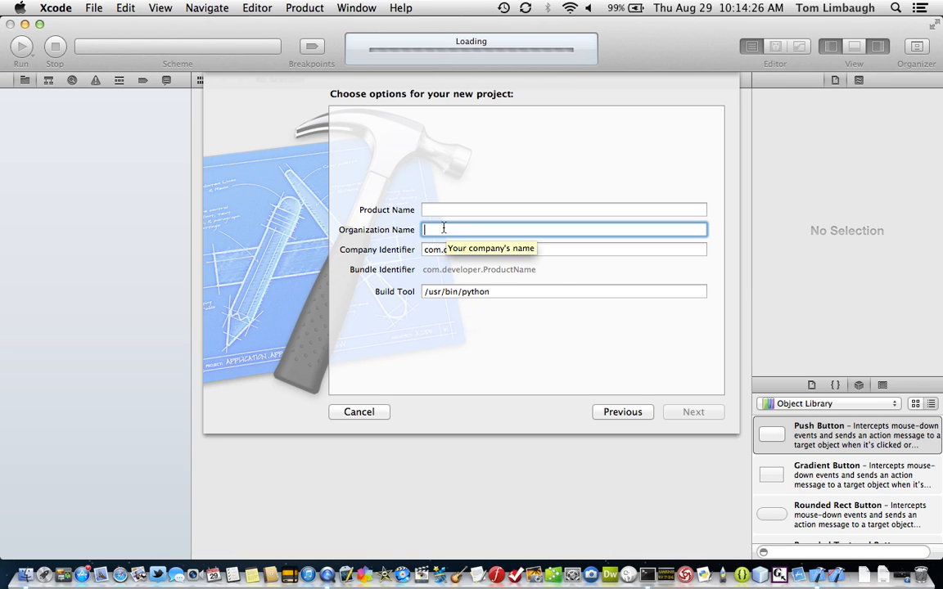
pyautogui.write('devel')
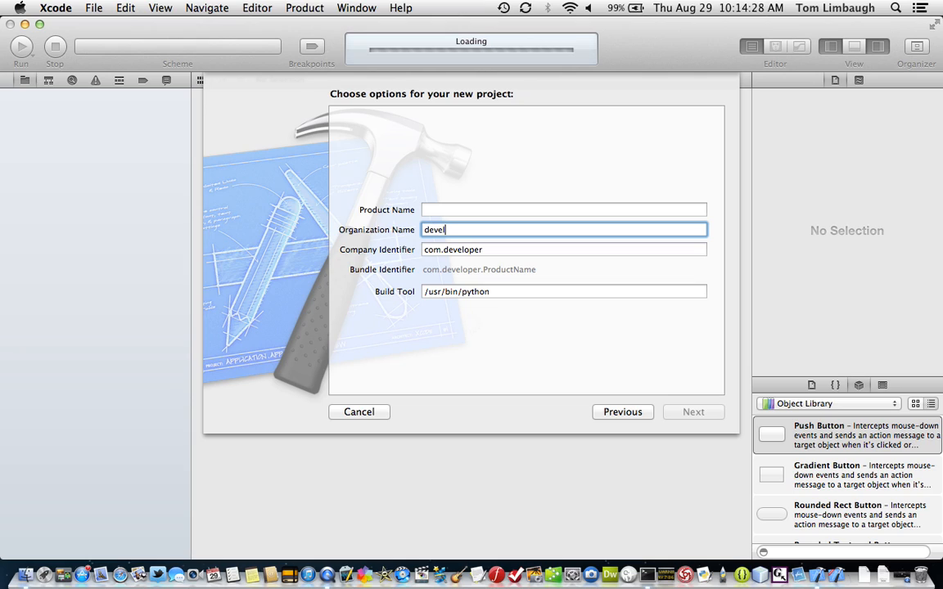
pyautogui.write('oper')
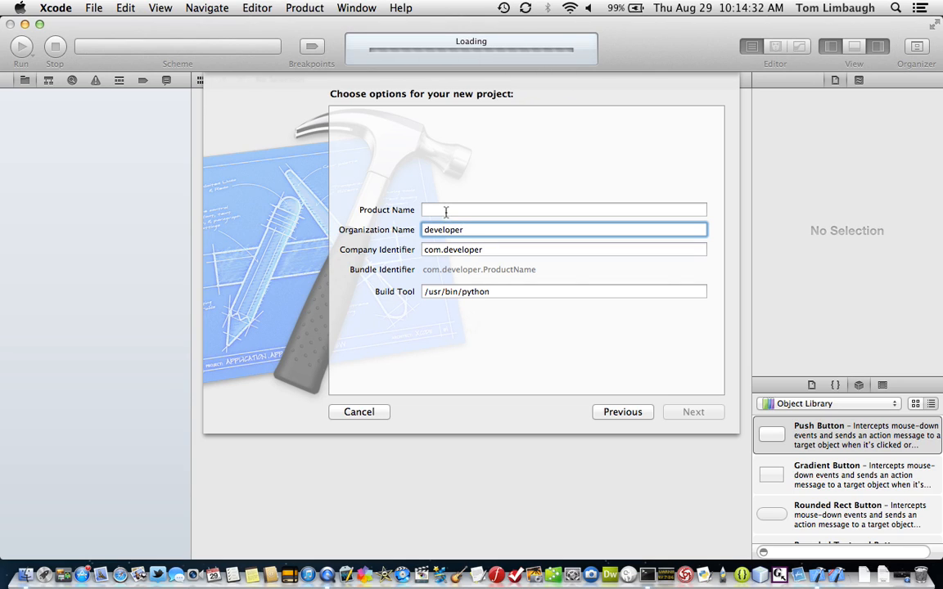
pyautogui.write('Py')
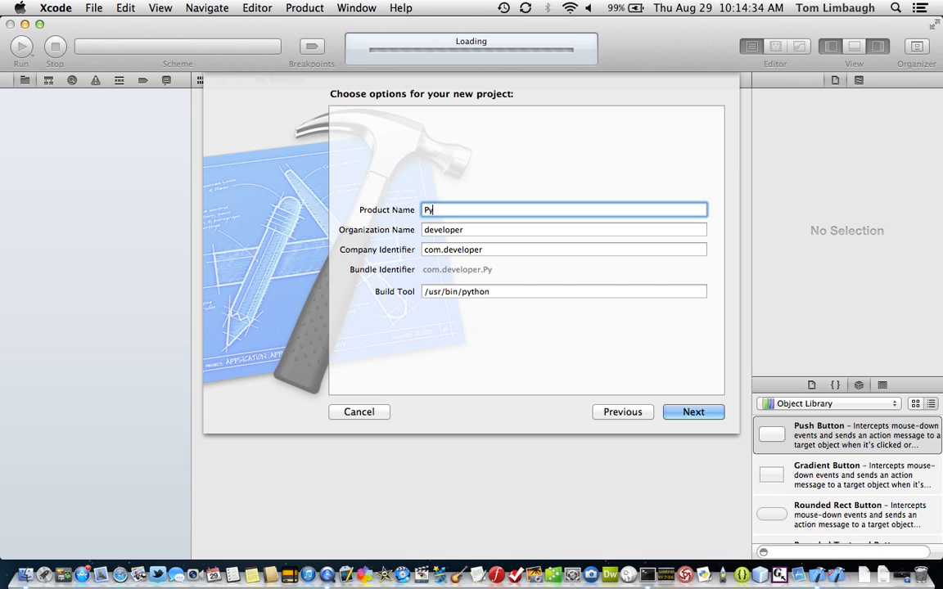
pyautogui.write('thonScri')
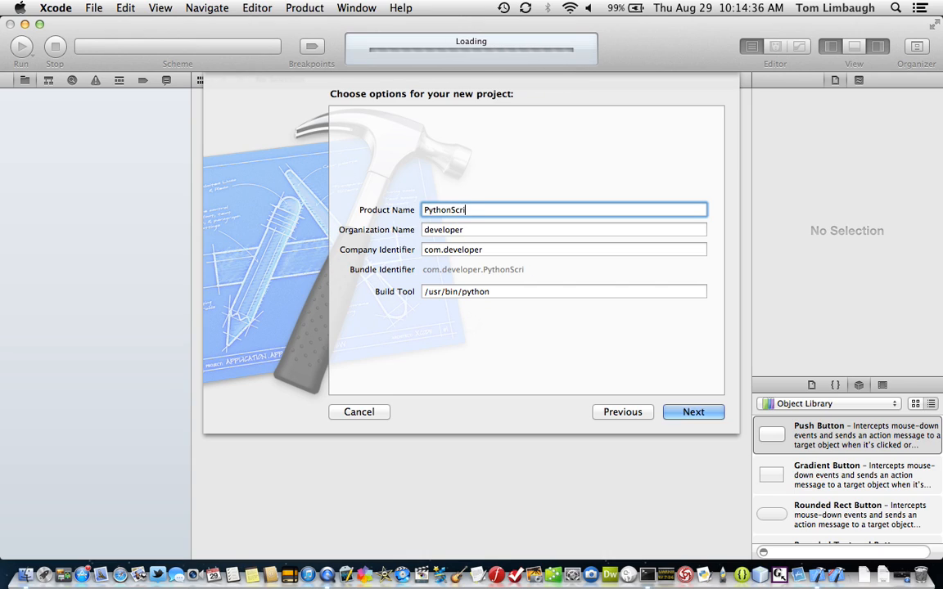
pyautogui.write('pts')
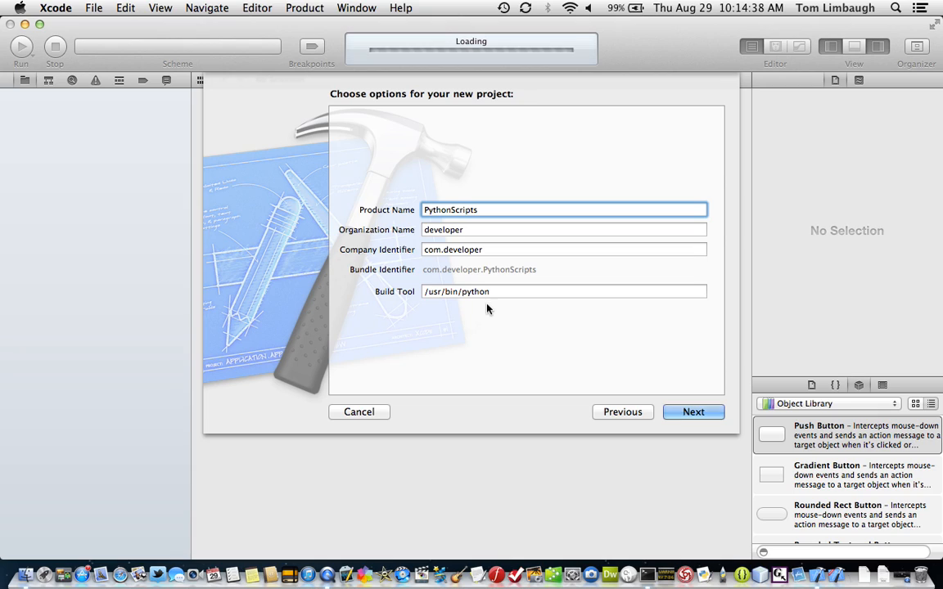
pyautogui.moveTo(505, 249)
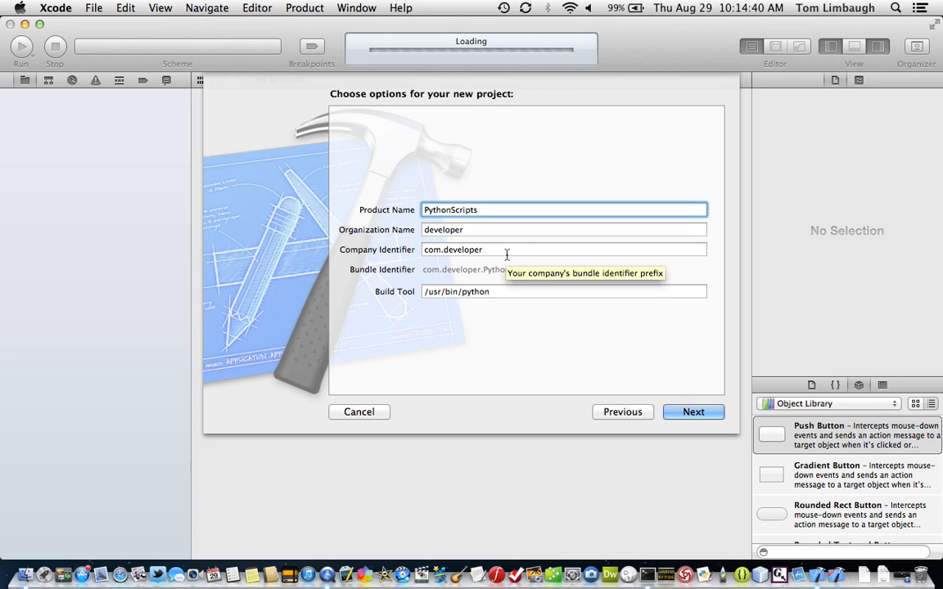
pyautogui.moveTo(516, 269)
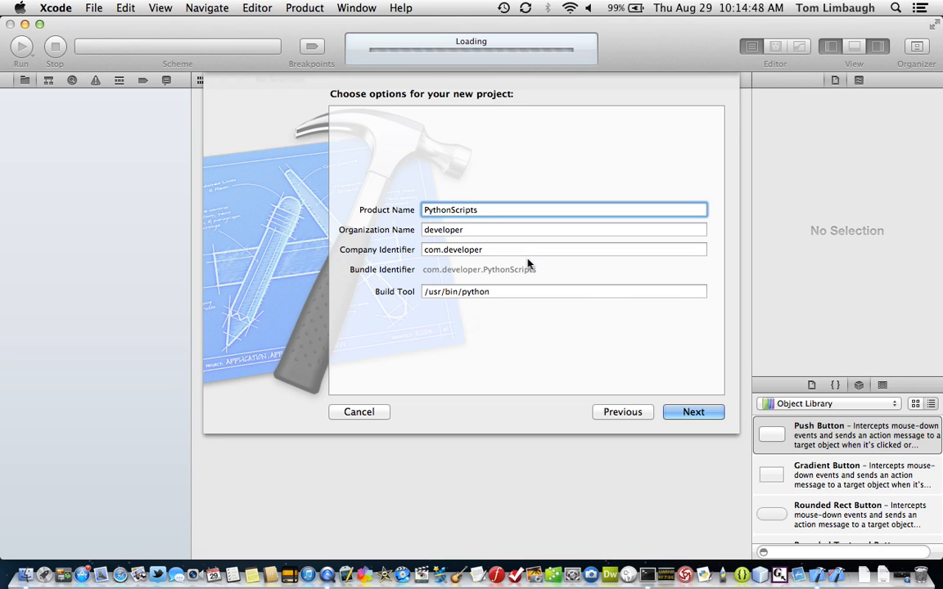
pyautogui.moveTo(544, 289)
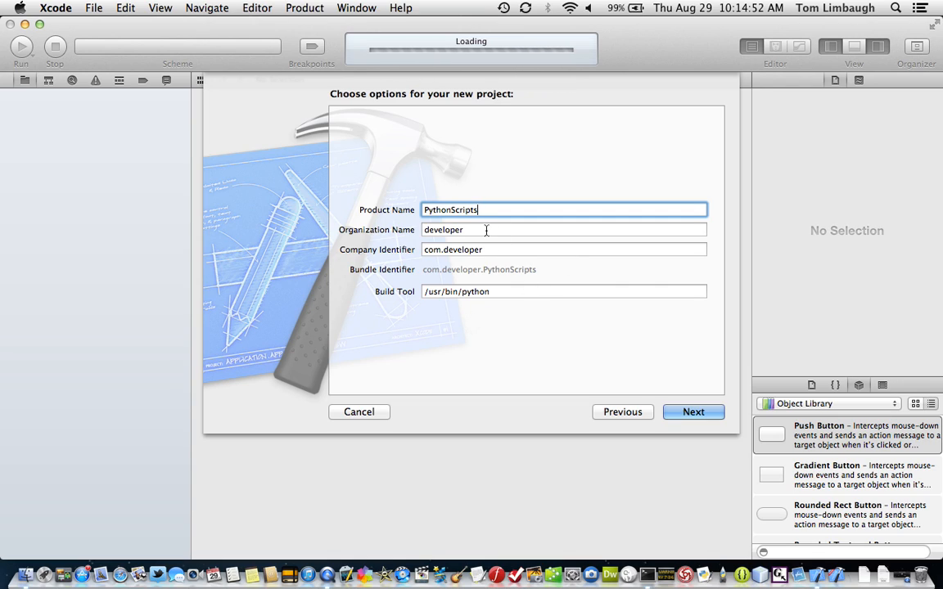
pyautogui.moveTo(488, 217)
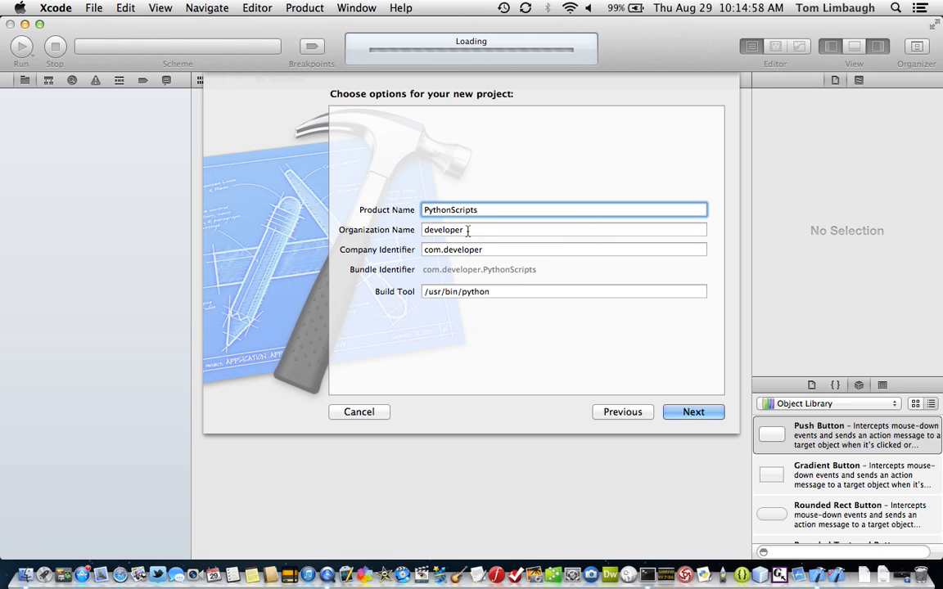
pyautogui.moveTo(460, 264)
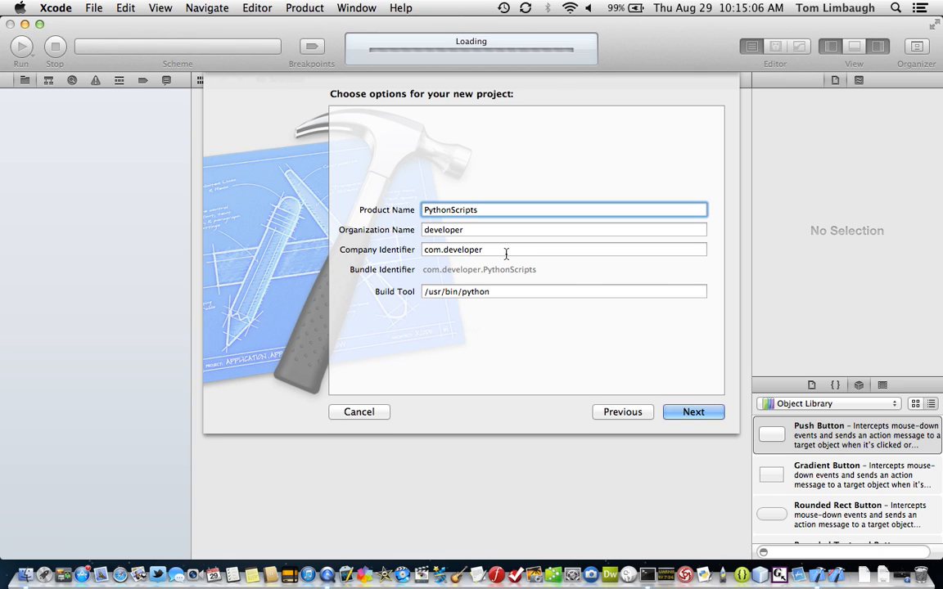
pyautogui.moveTo(495, 291)
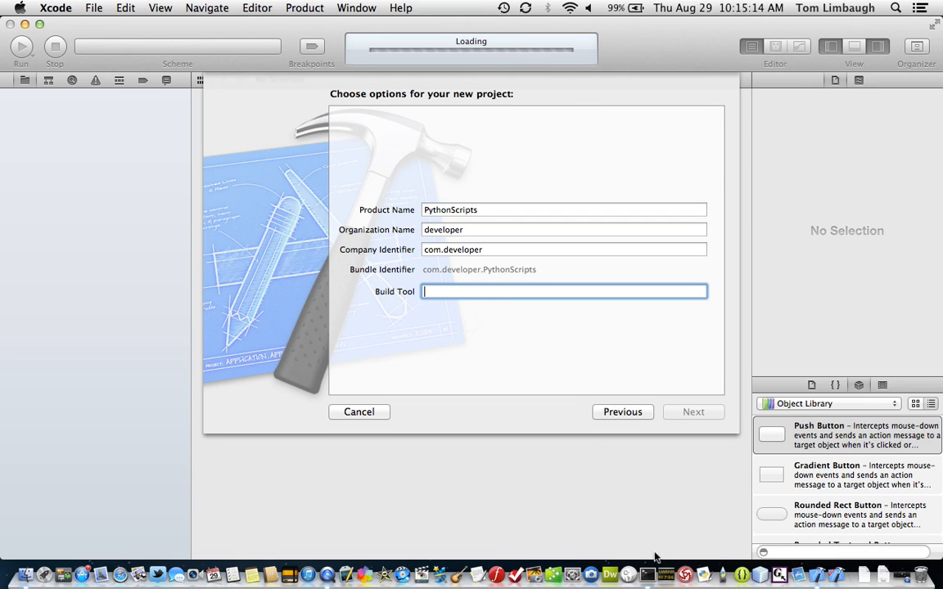
pyautogui.moveTo(646, 575)
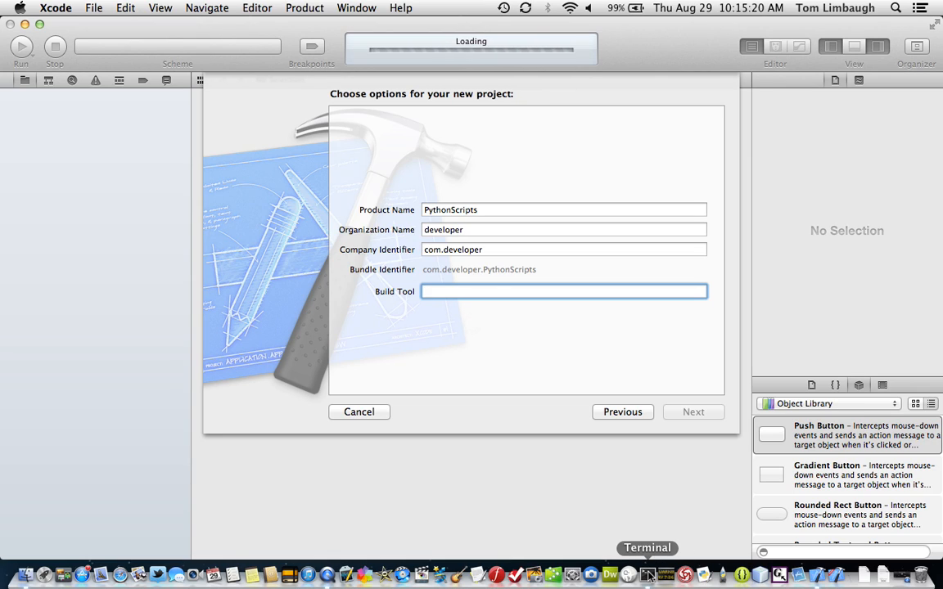
# Run 'which python' in Terminal and select the /usr/bin/python result
pyautogui.click(646, 575)
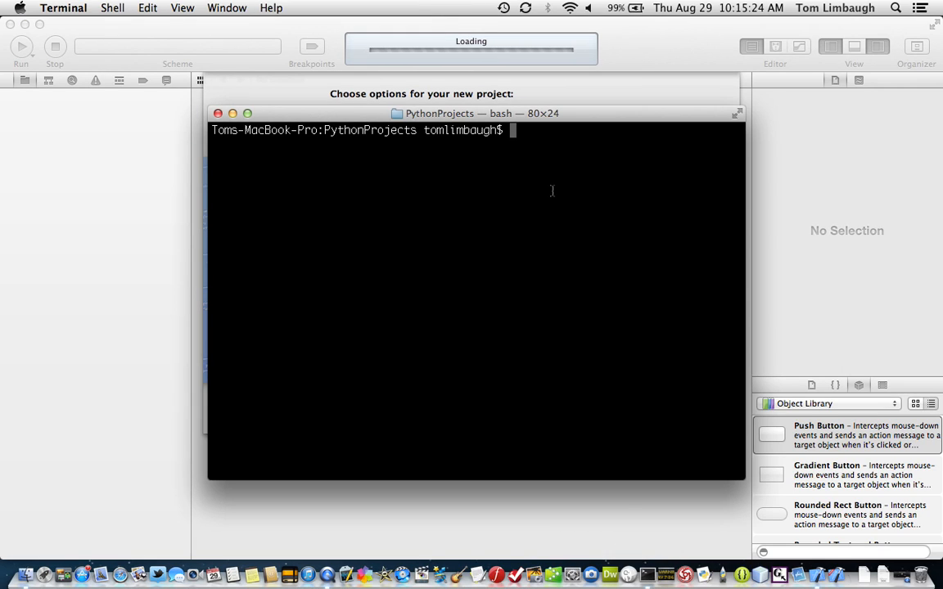
pyautogui.write('wf')
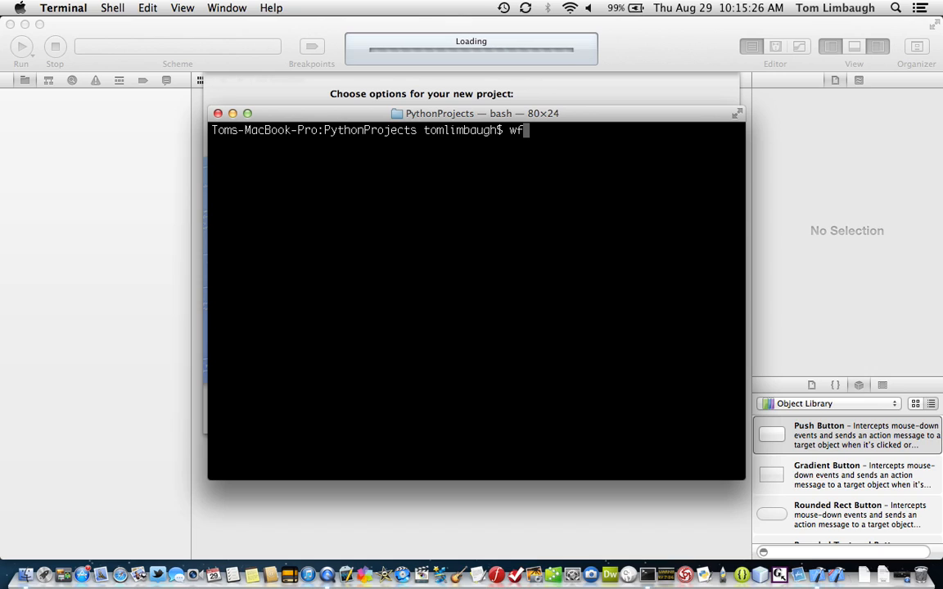
pyautogui.write('which')
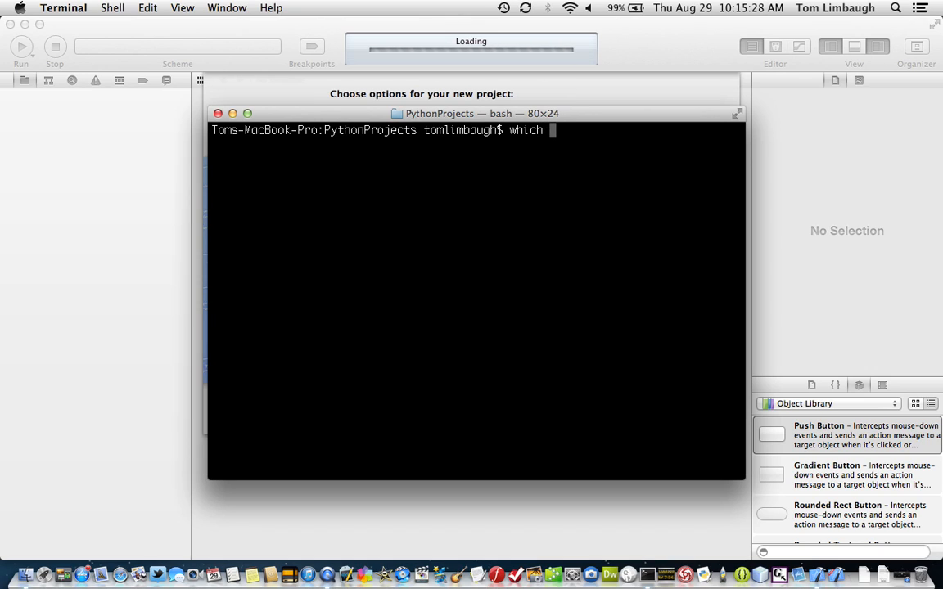
pyautogui.write('python')
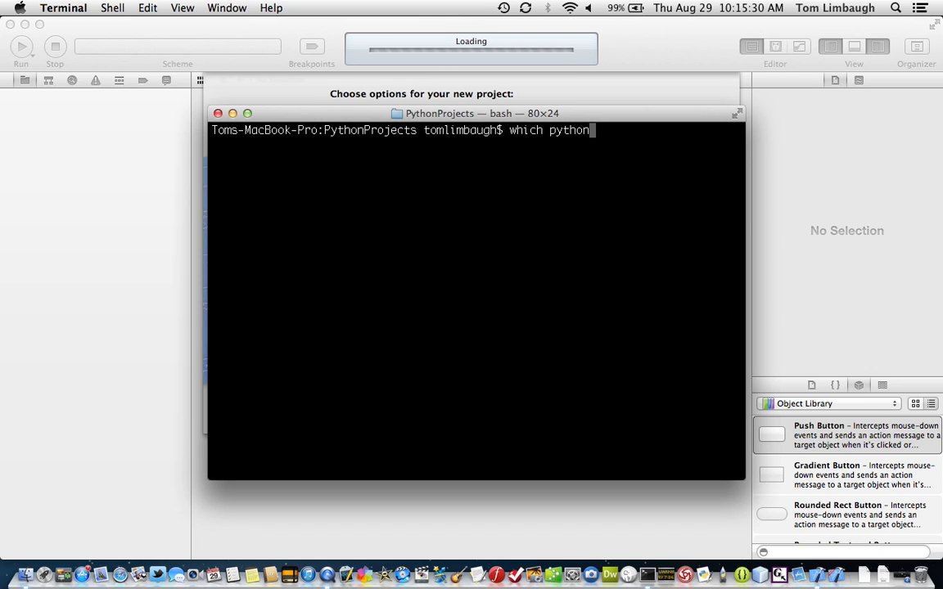
pyautogui.press('Return')
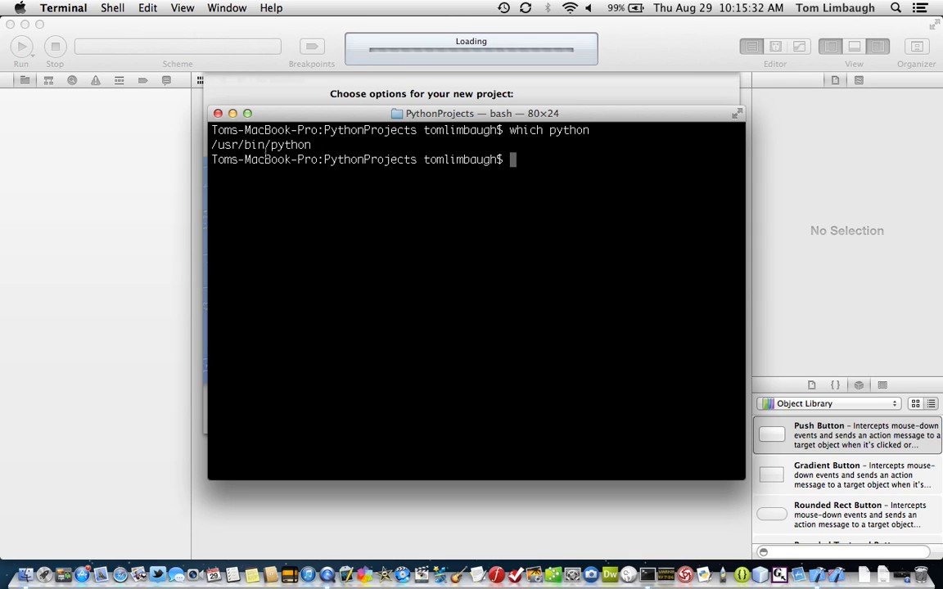
pyautogui.doubleClick(260, 144)
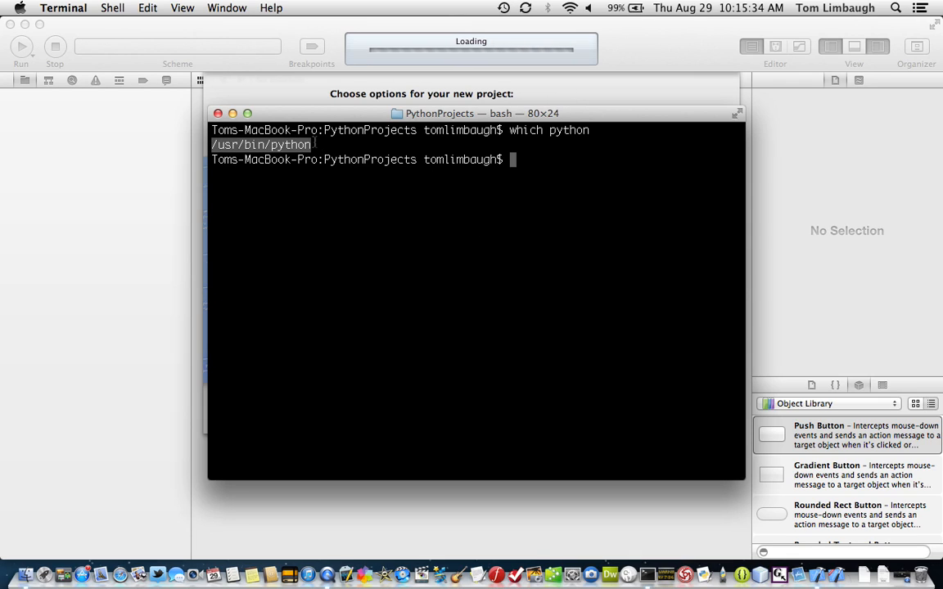
pyautogui.moveTo(265, 110)
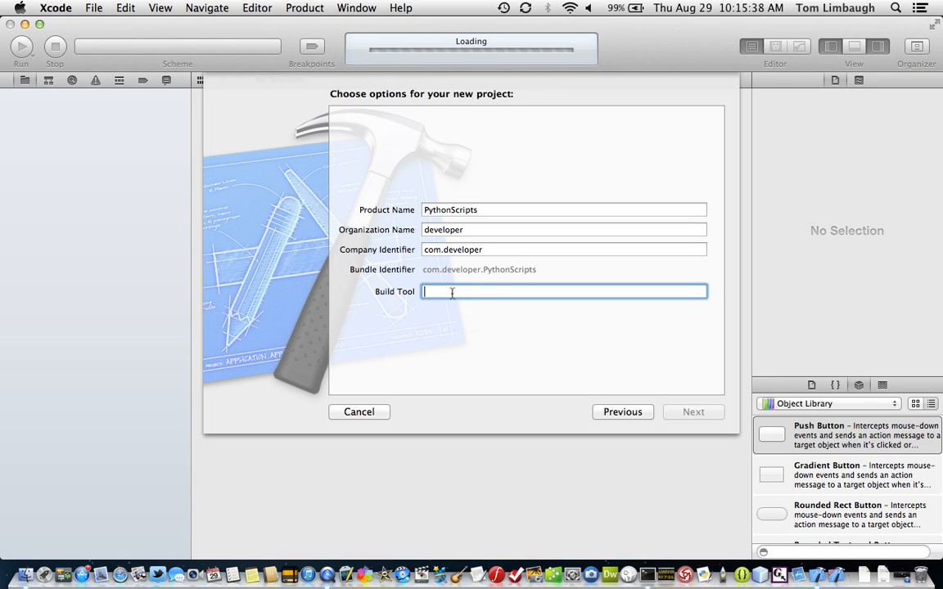
# Enter /usr/bin/python as the build tool and create the project on the Desktop
pyautogui.write('/usr/bin/python')
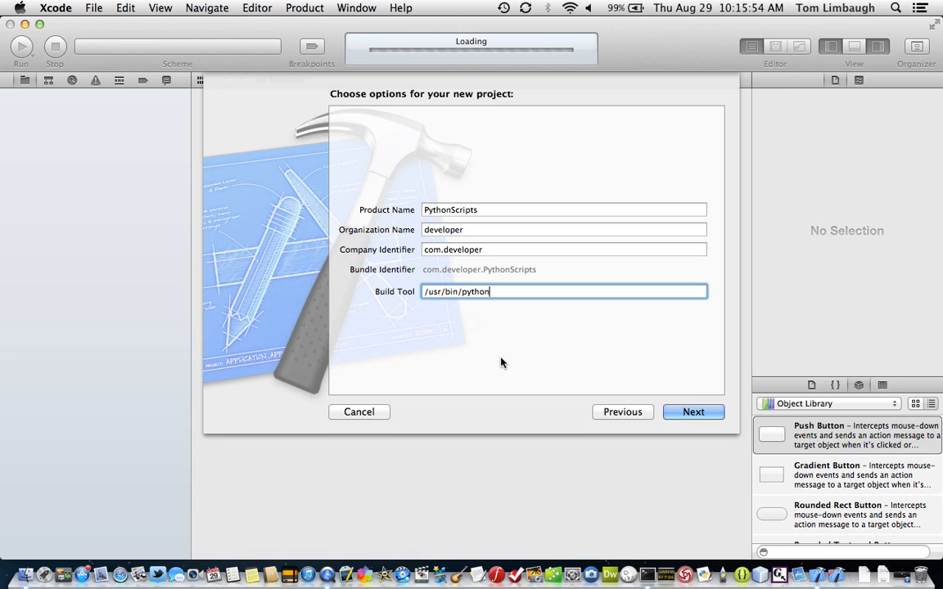
pyautogui.moveTo(693, 412)
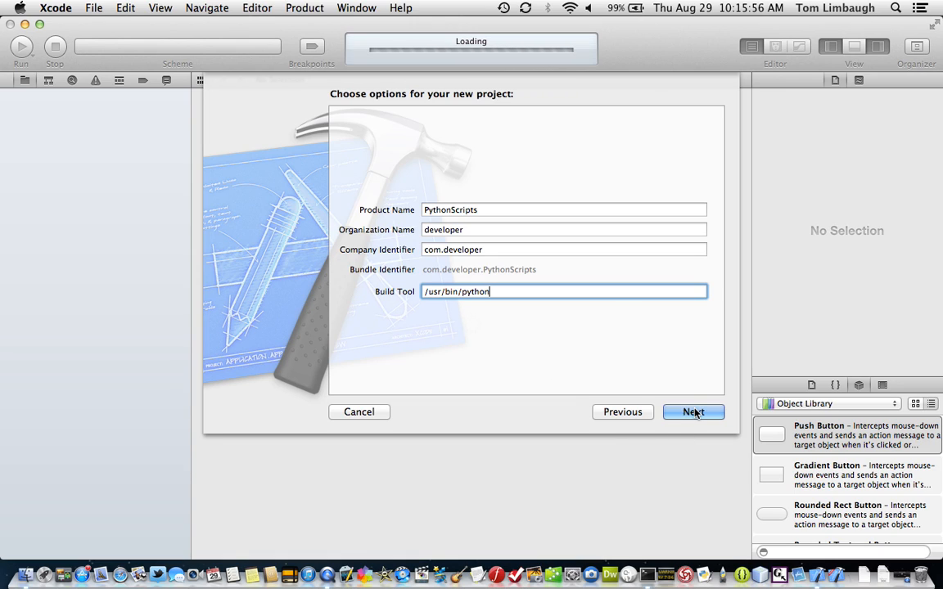
pyautogui.click(692, 411)
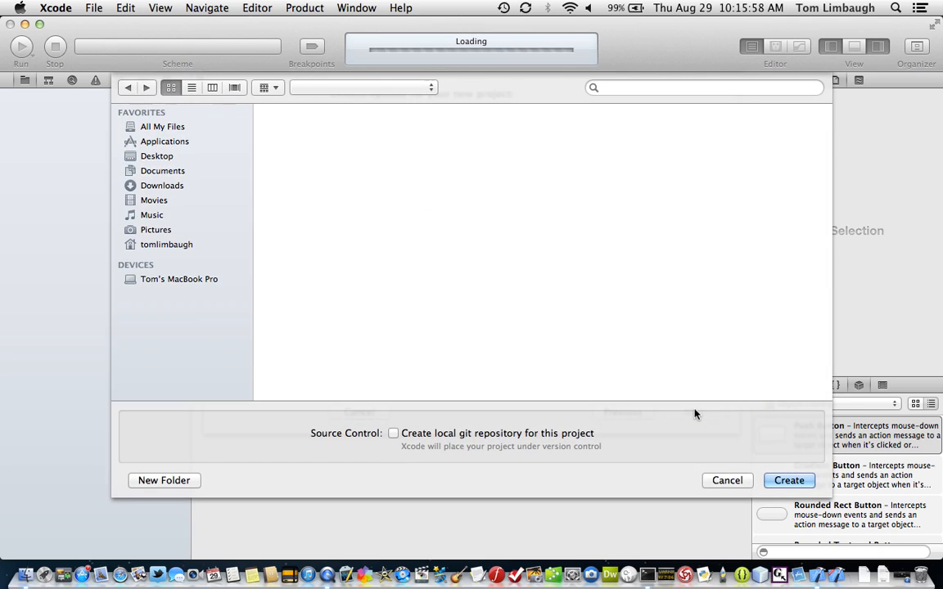
pyautogui.click(157, 156)
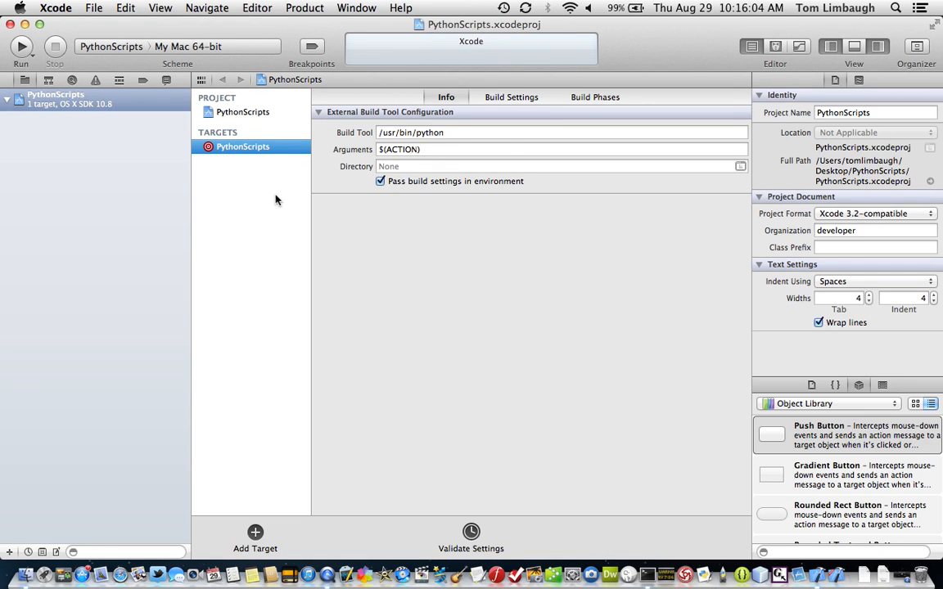
pyautogui.moveTo(121, 188)
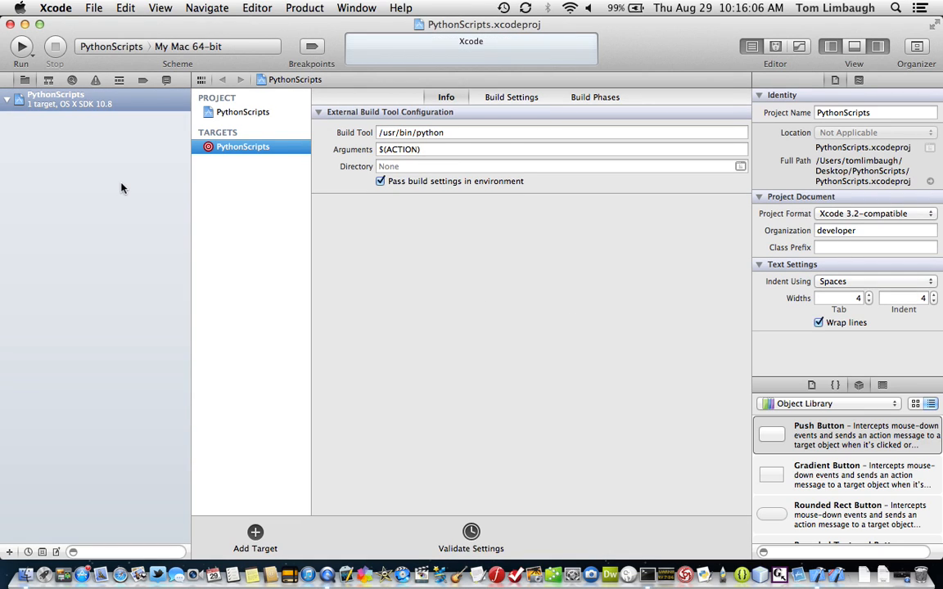
pyautogui.moveTo(76, 137)
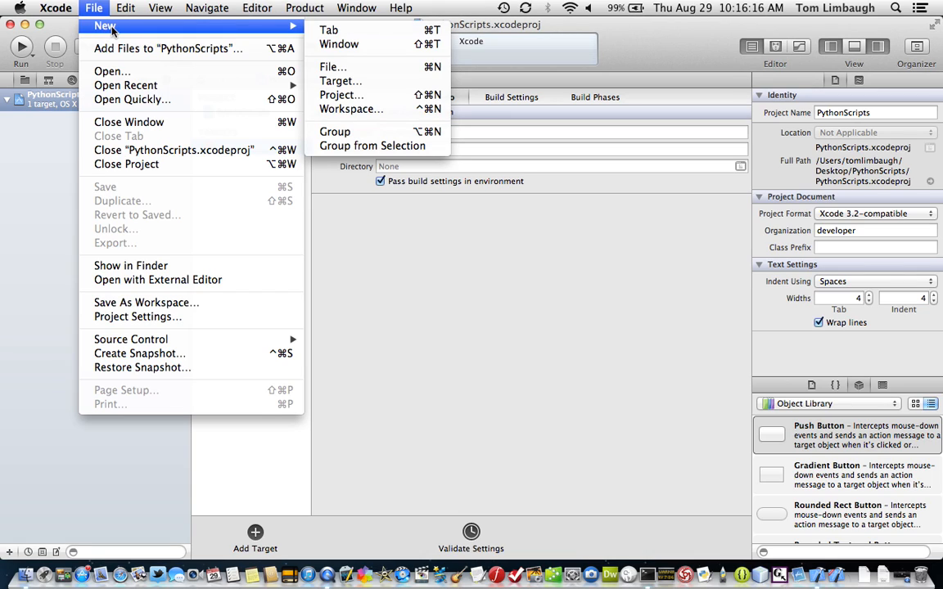
pyautogui.moveTo(178, 33)
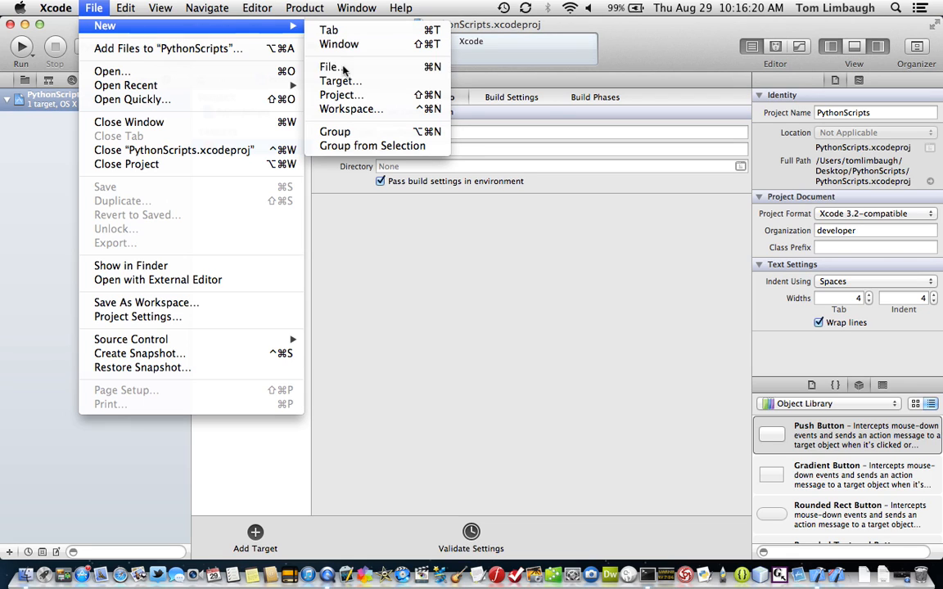
# Create an empty file named python_demo.py in the PythonScripts project
pyautogui.click(330, 66)
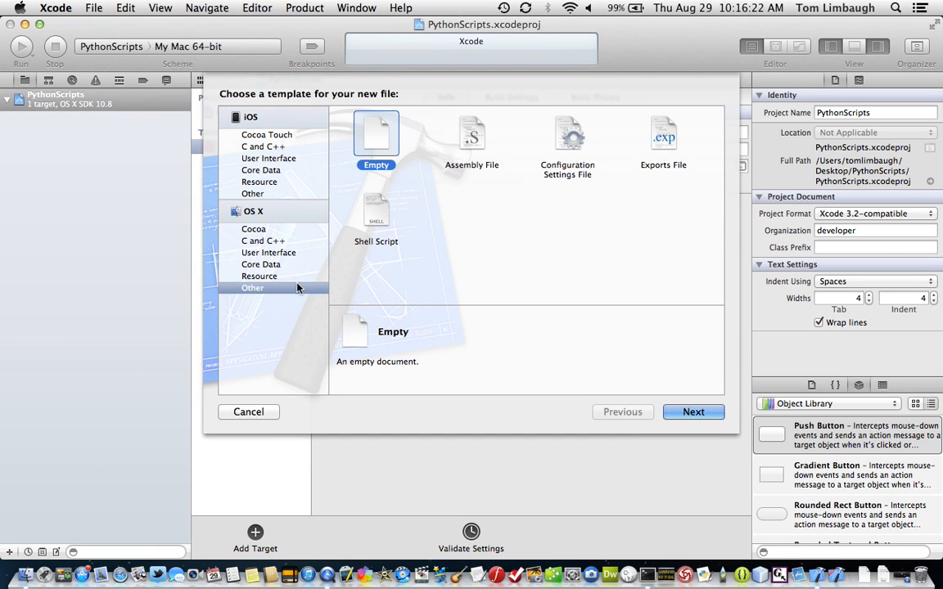
pyautogui.moveTo(262, 305)
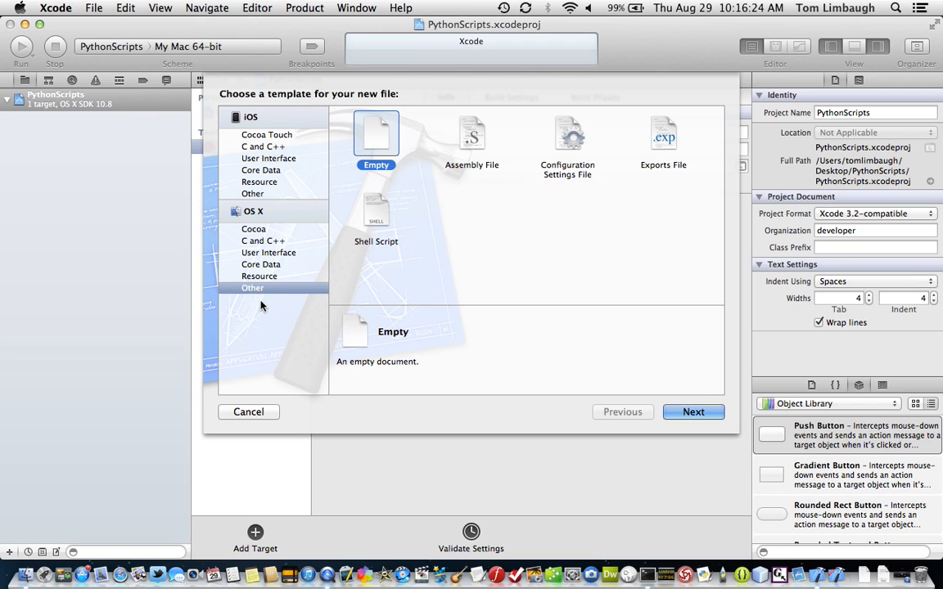
pyautogui.moveTo(380, 247)
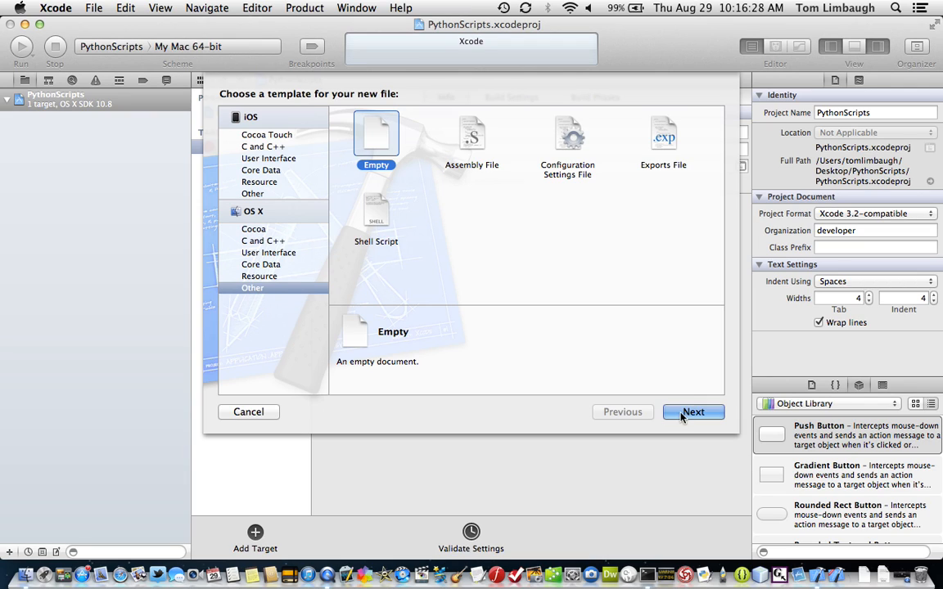
pyautogui.click(692, 411)
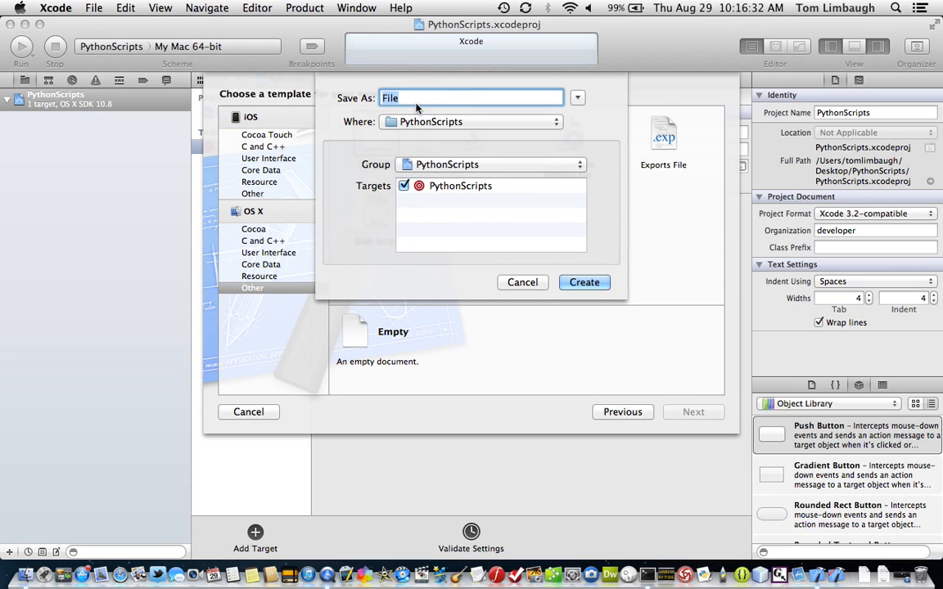
pyautogui.write('pytho')
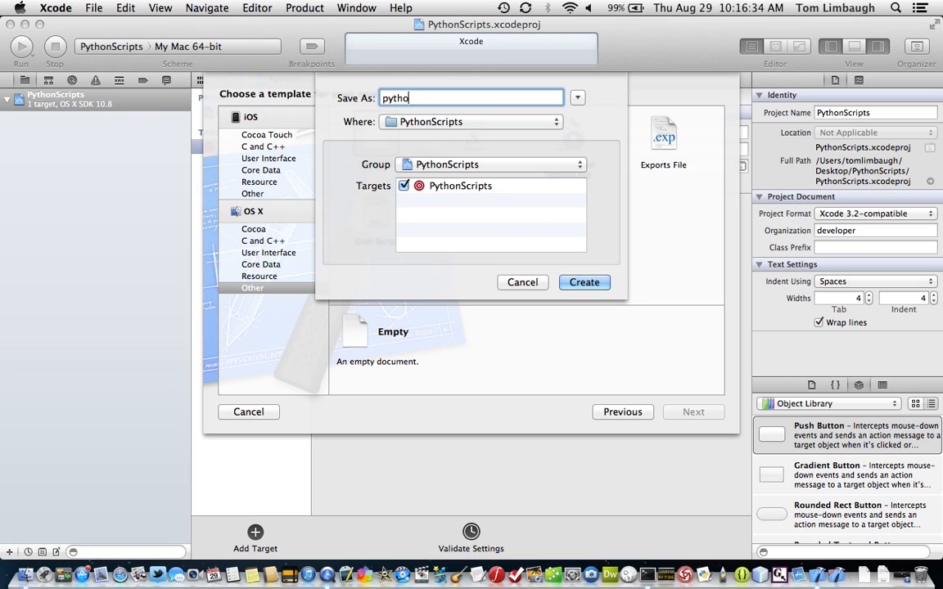
pyautogui.write('n_')
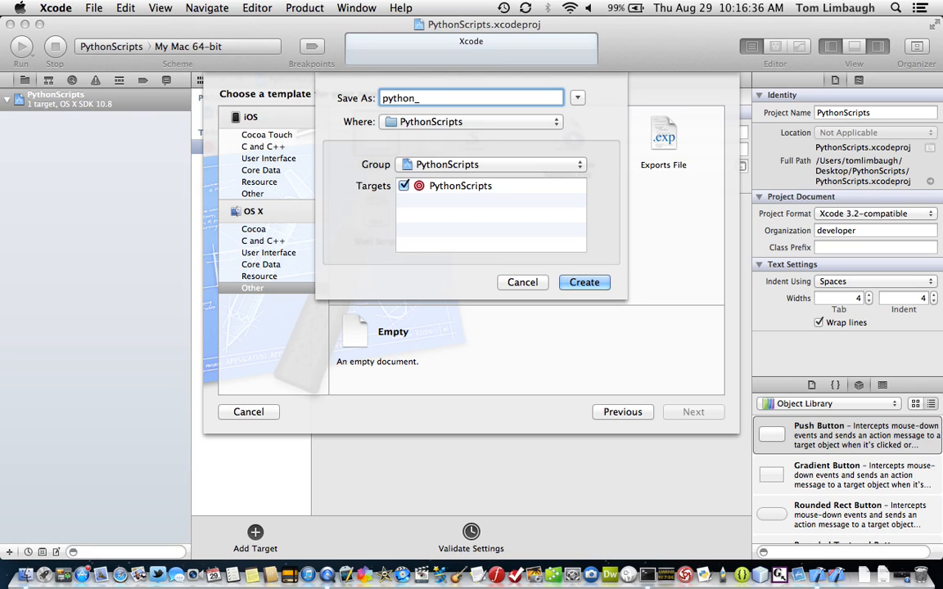
pyautogui.write('demo')
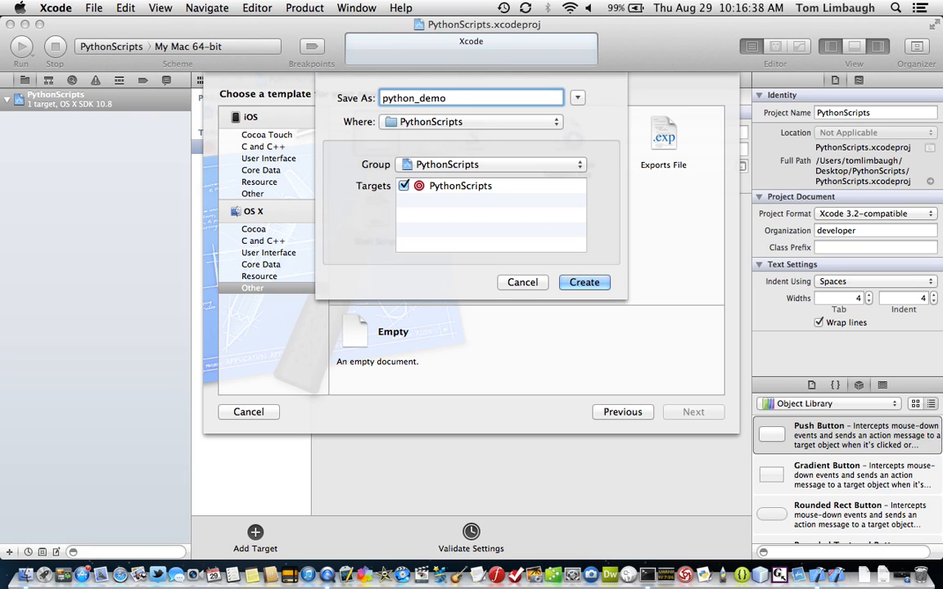
pyautogui.write('.py')
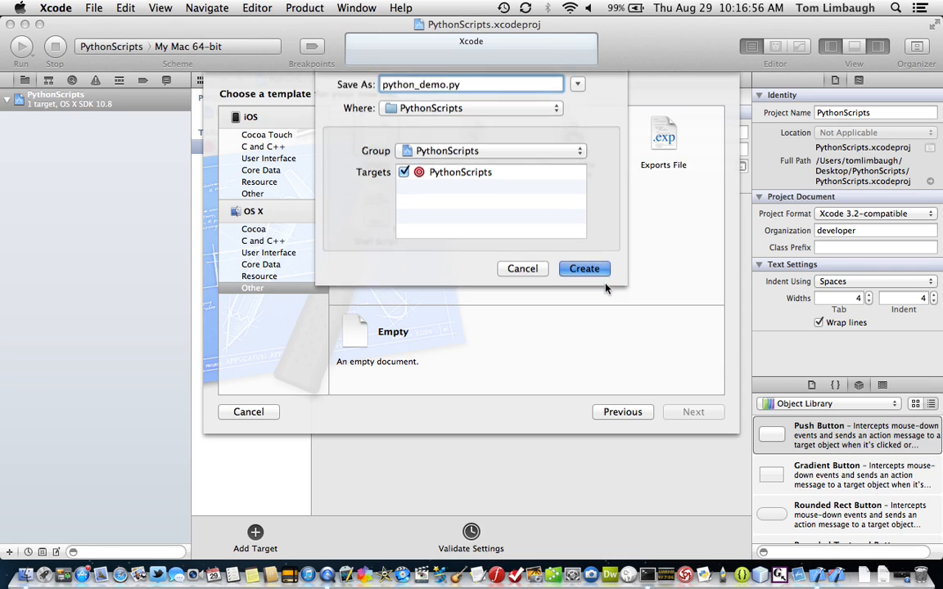
pyautogui.click(583, 268)
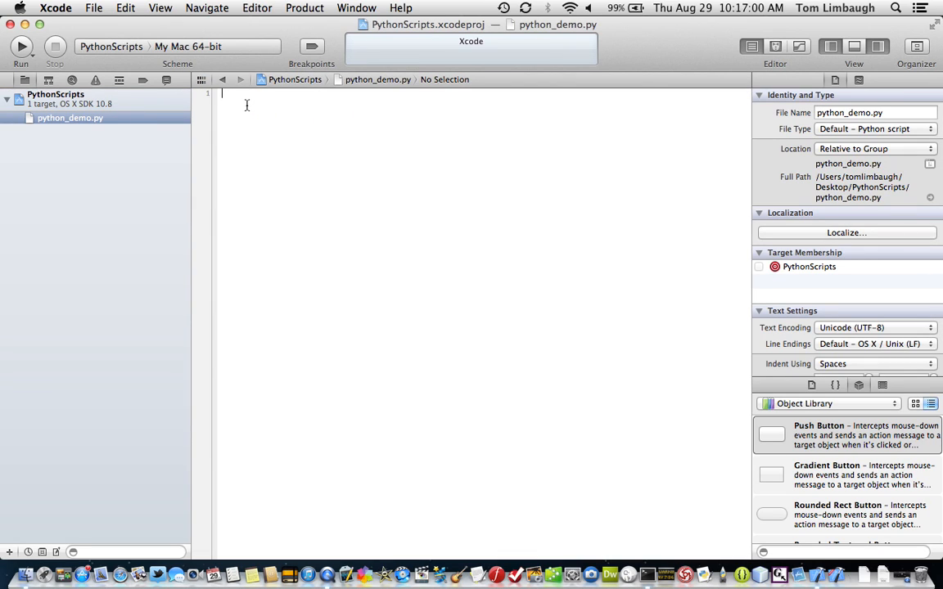
# Write the line print "It Works!" in python_demo.py
pyautogui.write('print')
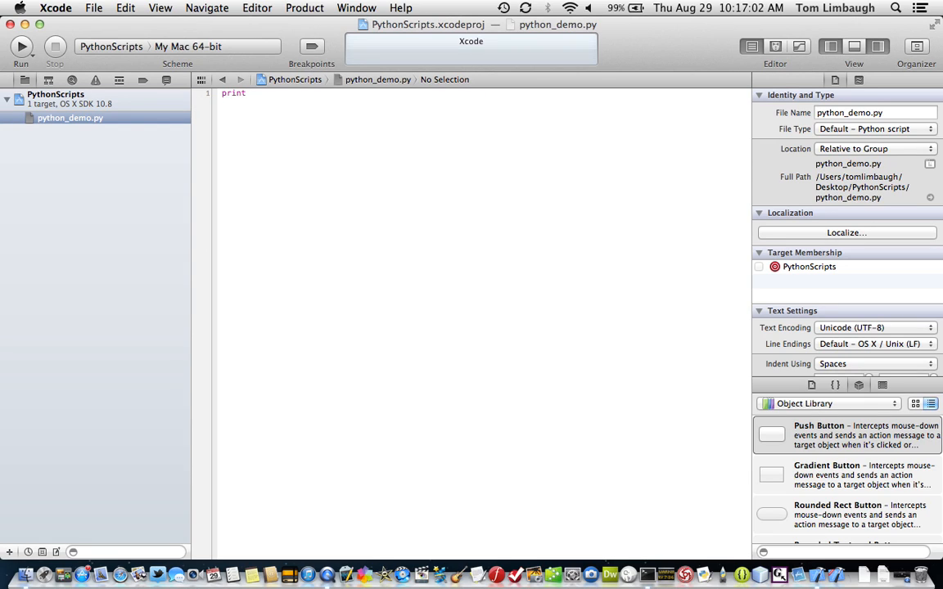
pyautogui.write('"It')
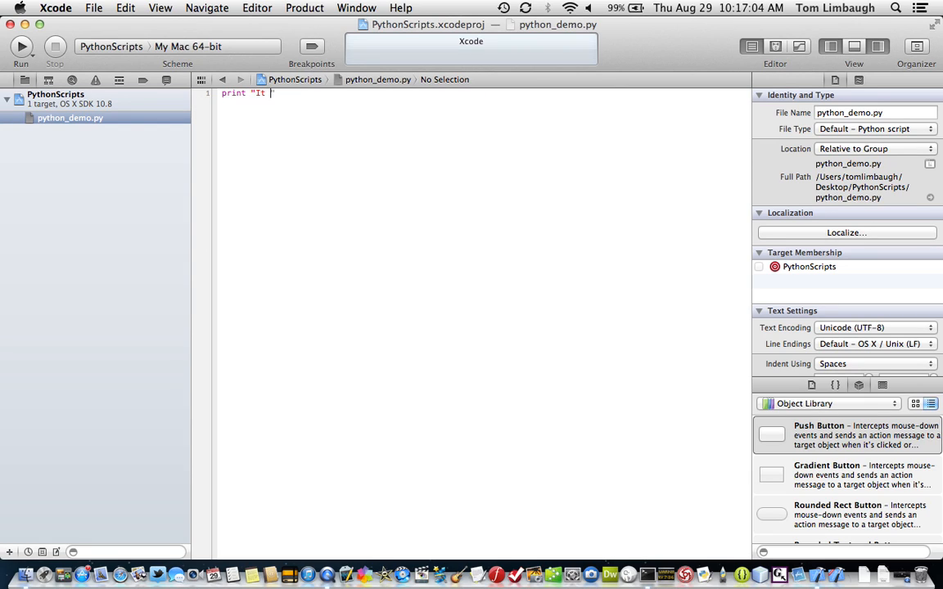
pyautogui.write('WOrks')
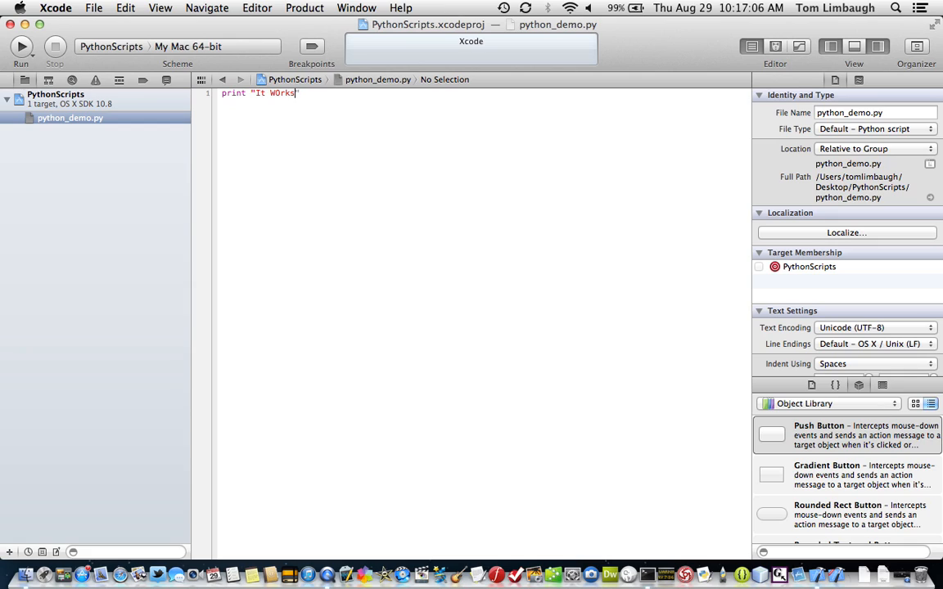
pyautogui.write('!')
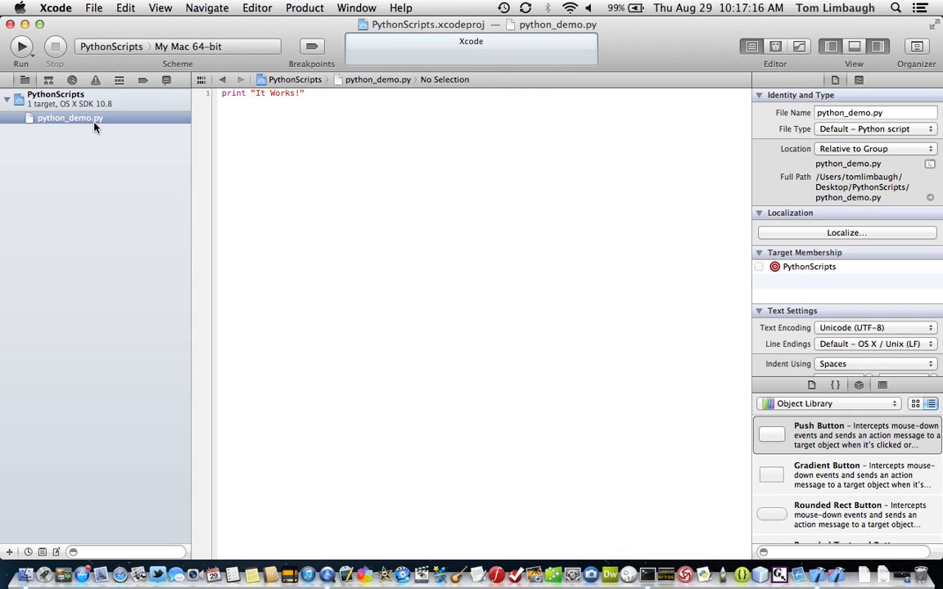
pyautogui.moveTo(119, 110)
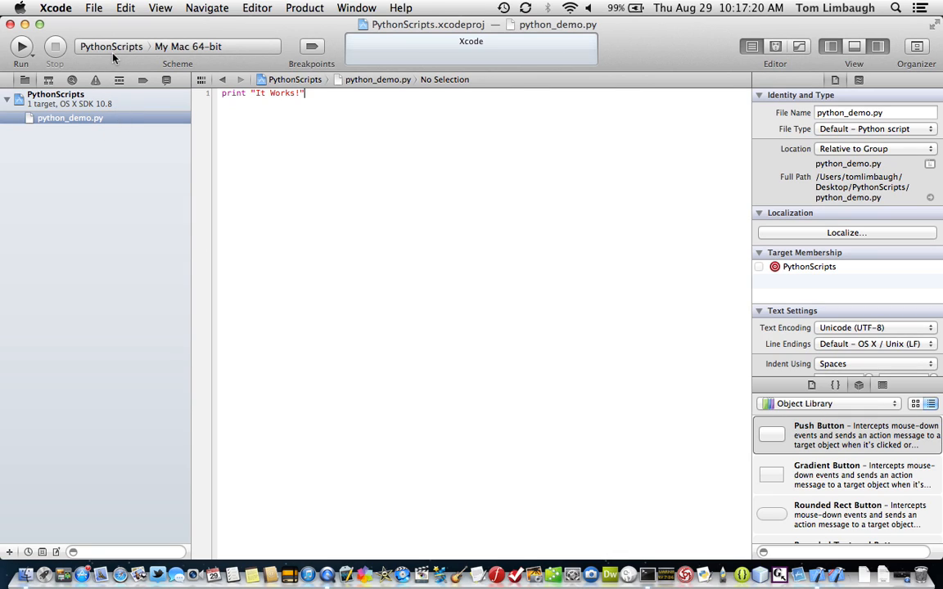
pyautogui.moveTo(110, 46)
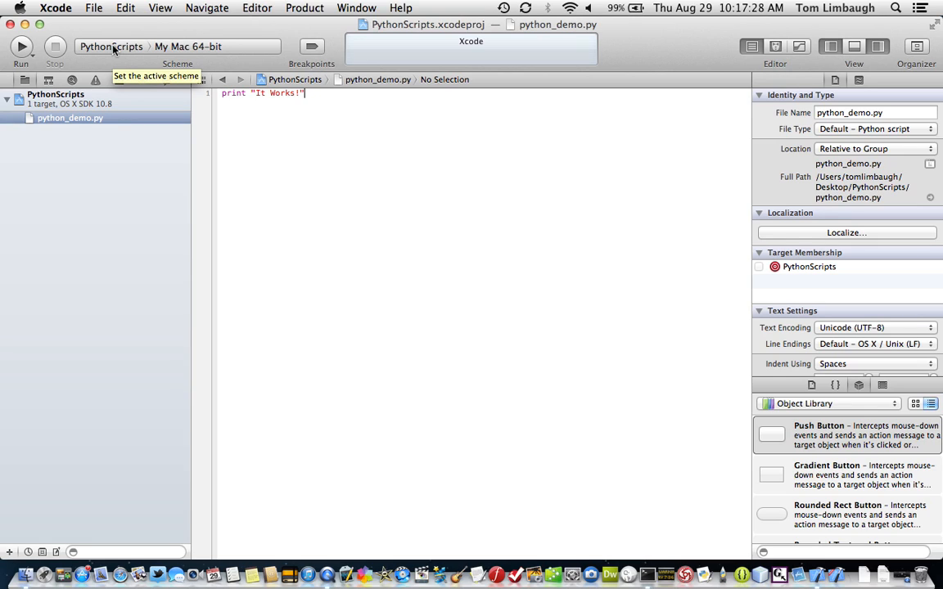
# Open the scheme editor for the PythonScripts scheme
pyautogui.click(110, 45)
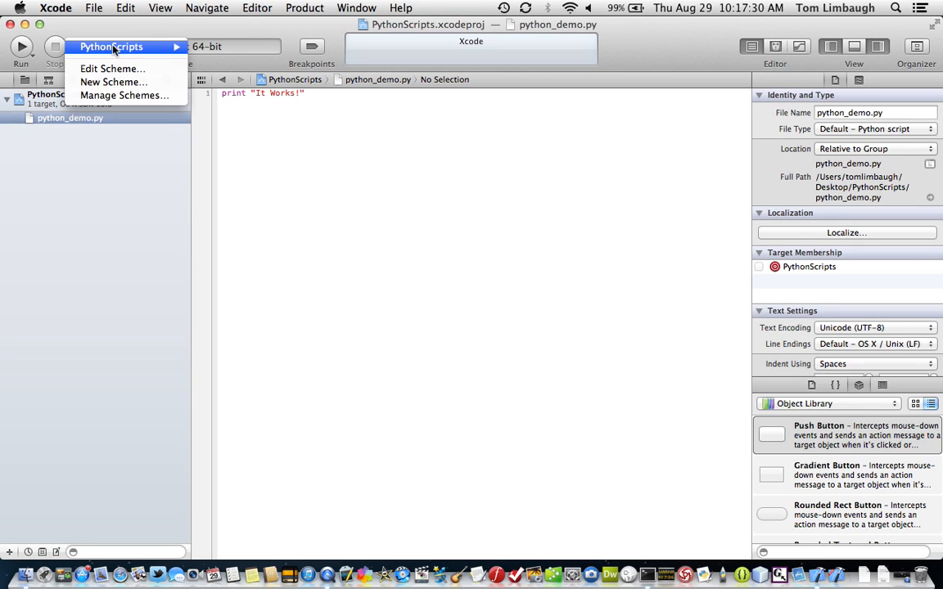
pyautogui.moveTo(112, 68)
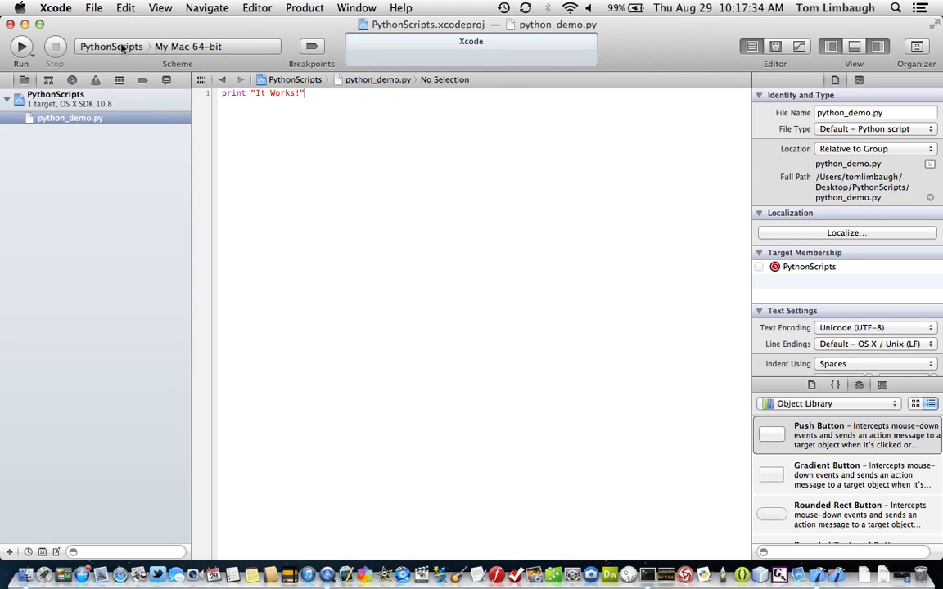
pyautogui.moveTo(114, 46)
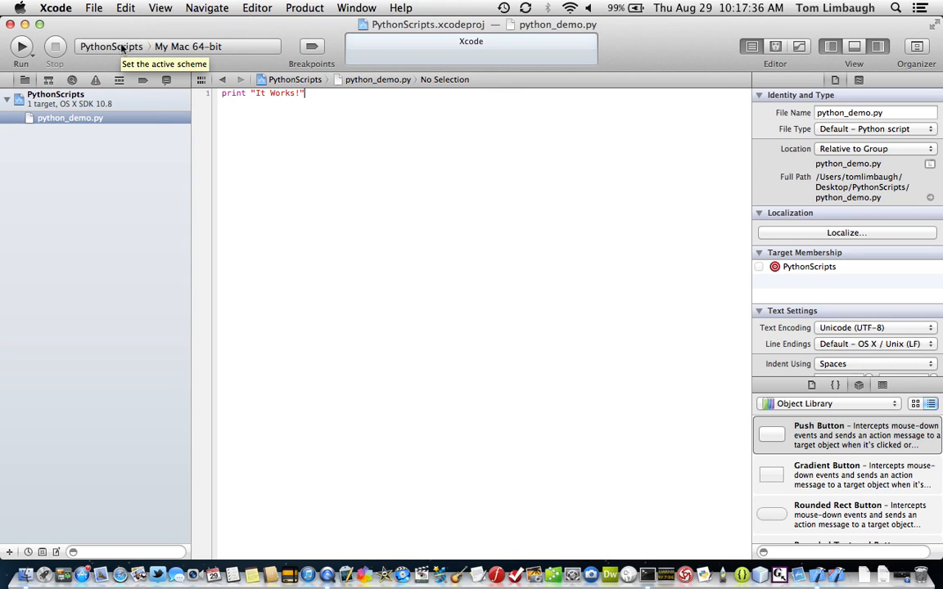
pyautogui.click(111, 45)
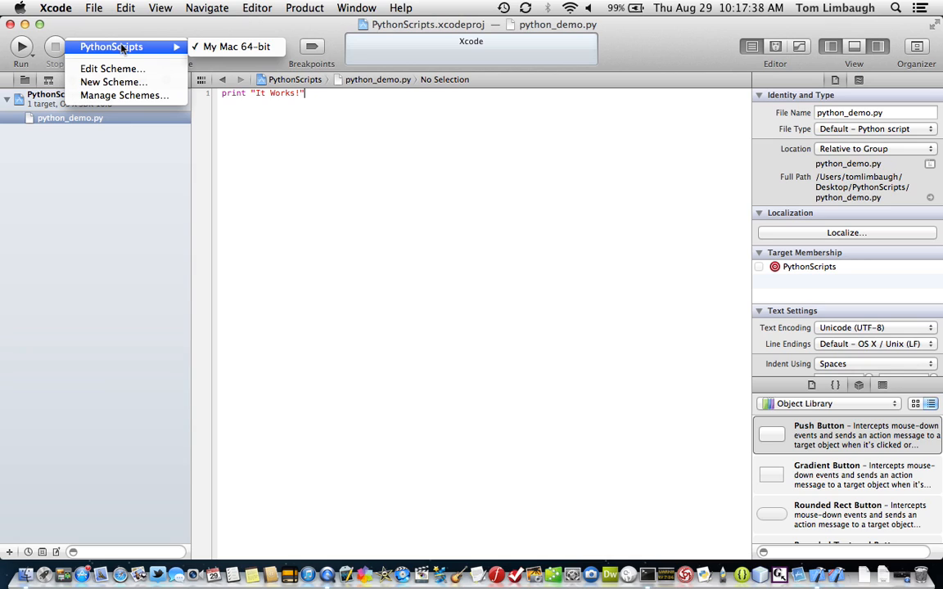
pyautogui.moveTo(113, 69)
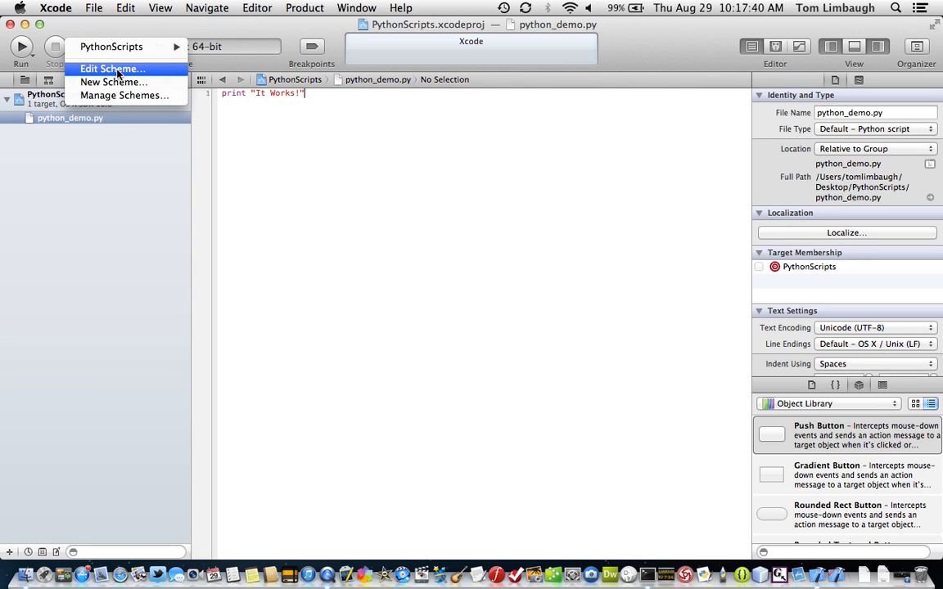
pyautogui.click(112, 69)
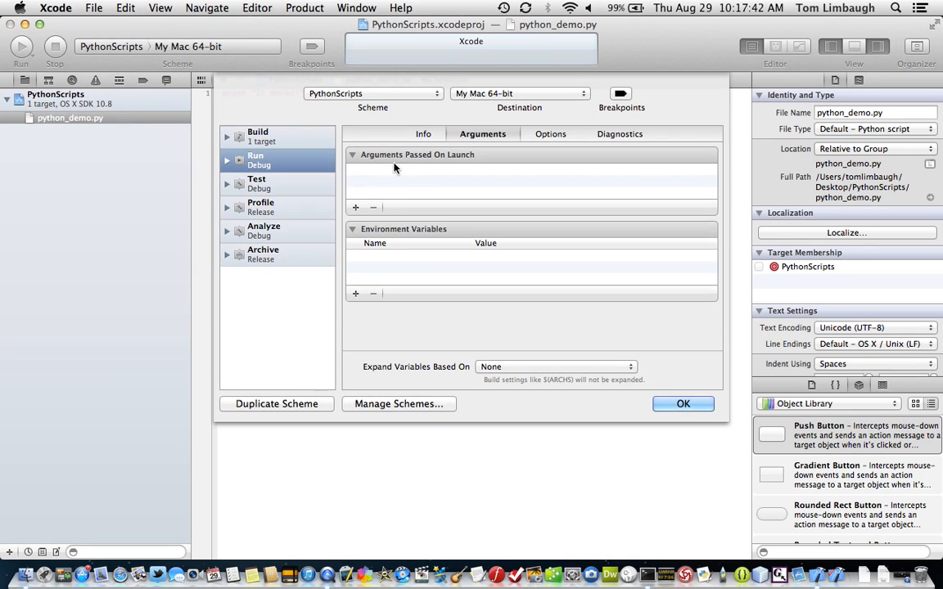
# Browse the Test, Profile and Archive actions, then show Run's Info settings
pyautogui.click(257, 183)
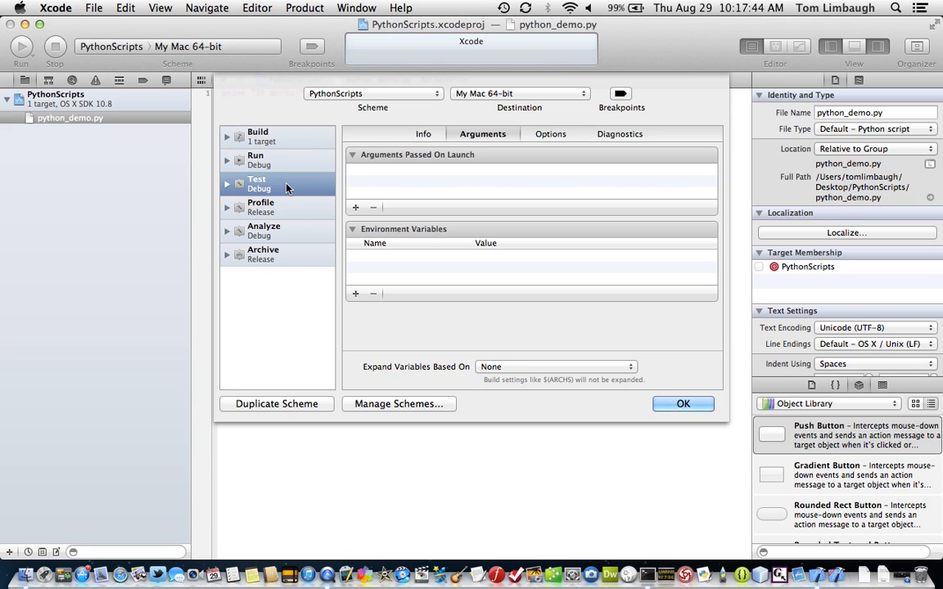
pyautogui.click(261, 206)
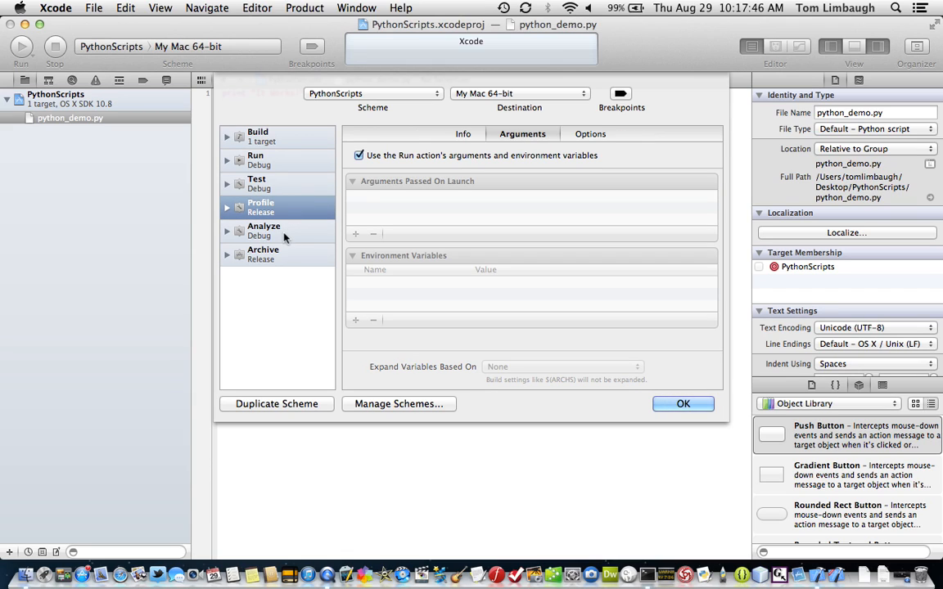
pyautogui.click(262, 254)
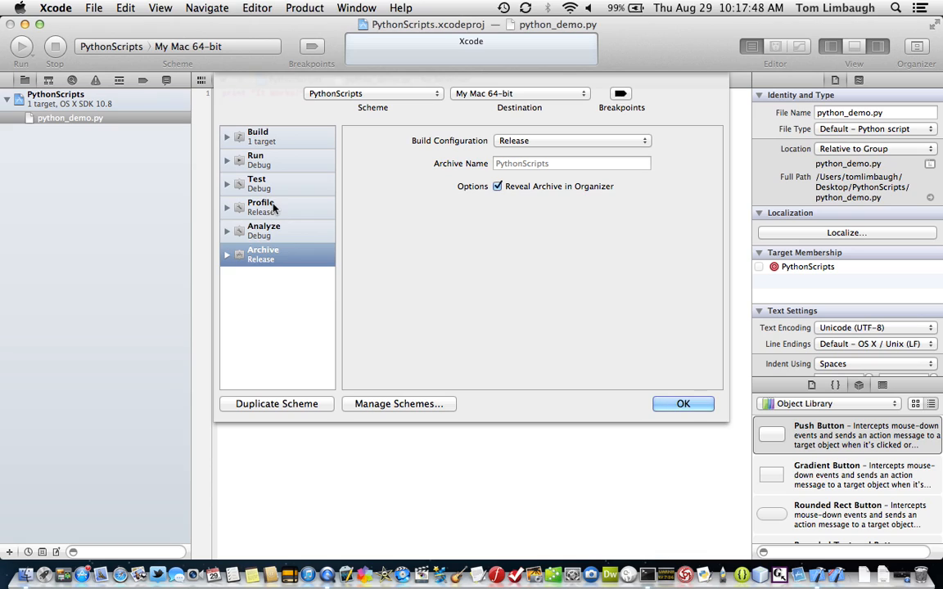
pyautogui.click(255, 160)
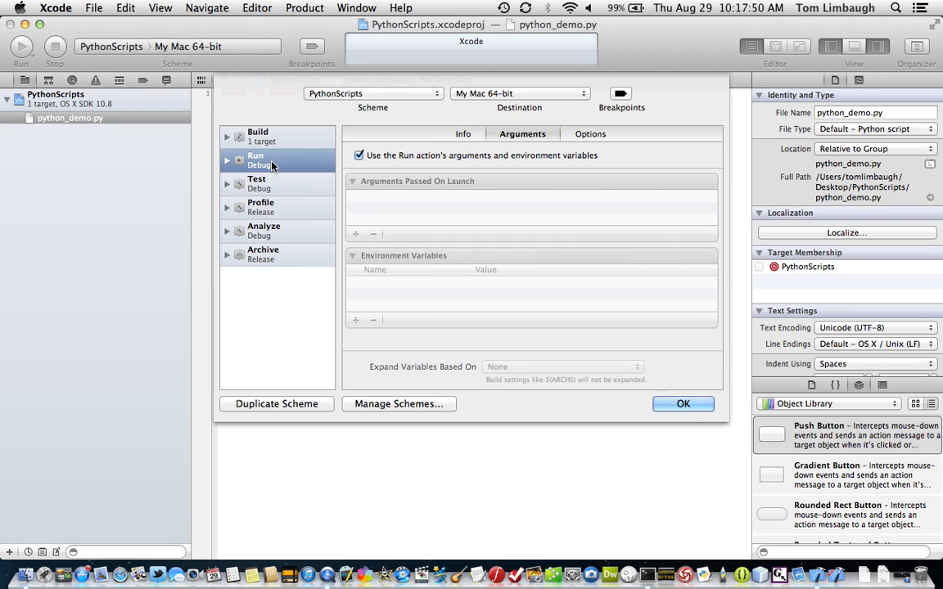
pyautogui.click(358, 155)
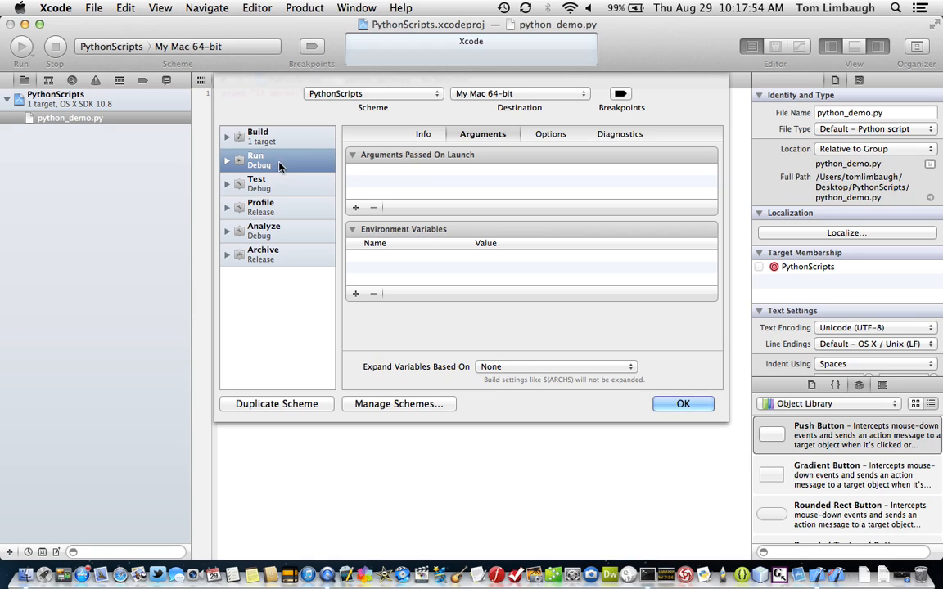
pyautogui.click(423, 133)
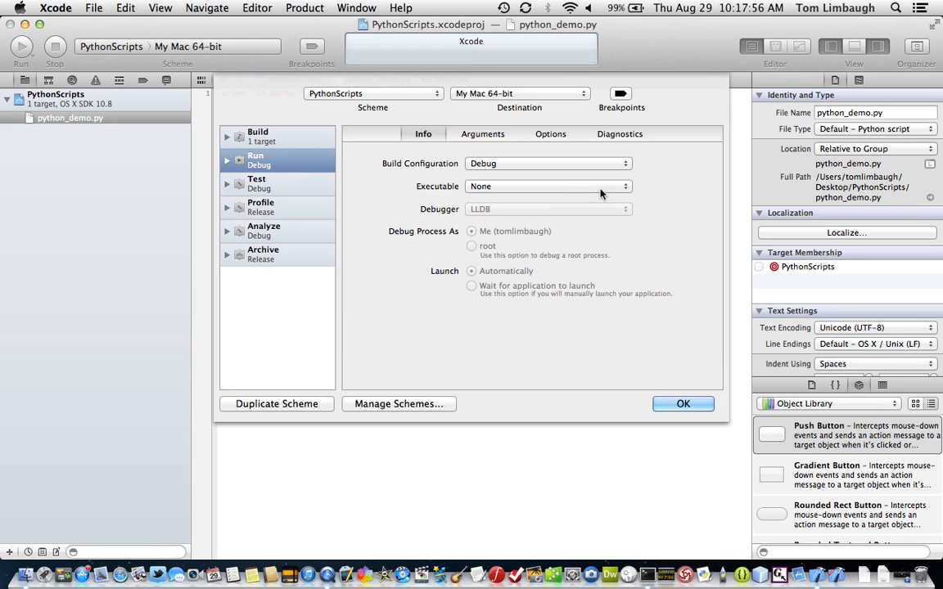
pyautogui.moveTo(632, 170)
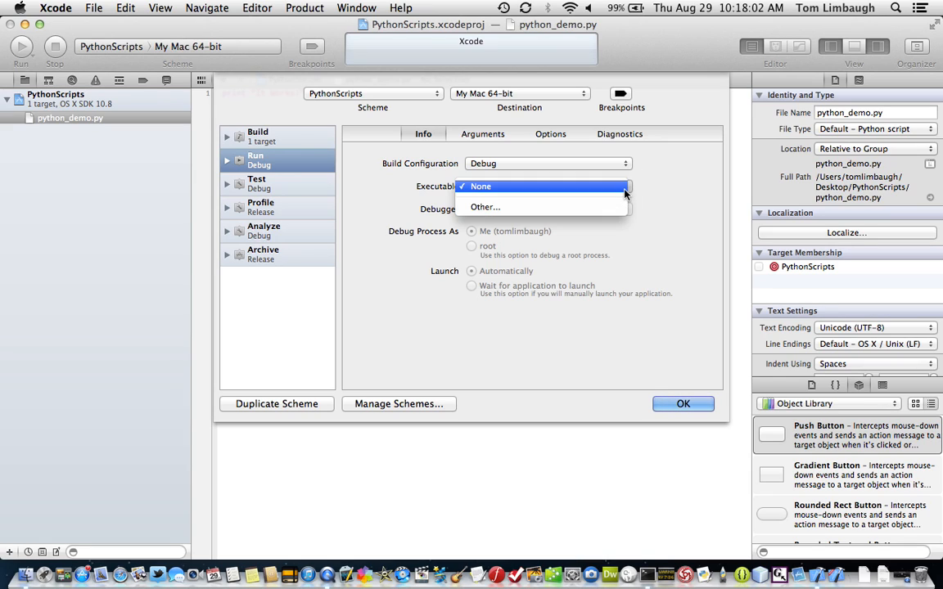
# Choose Other… for the executable and enter /usr/bin/ as the folder to go to
pyautogui.click(484, 207)
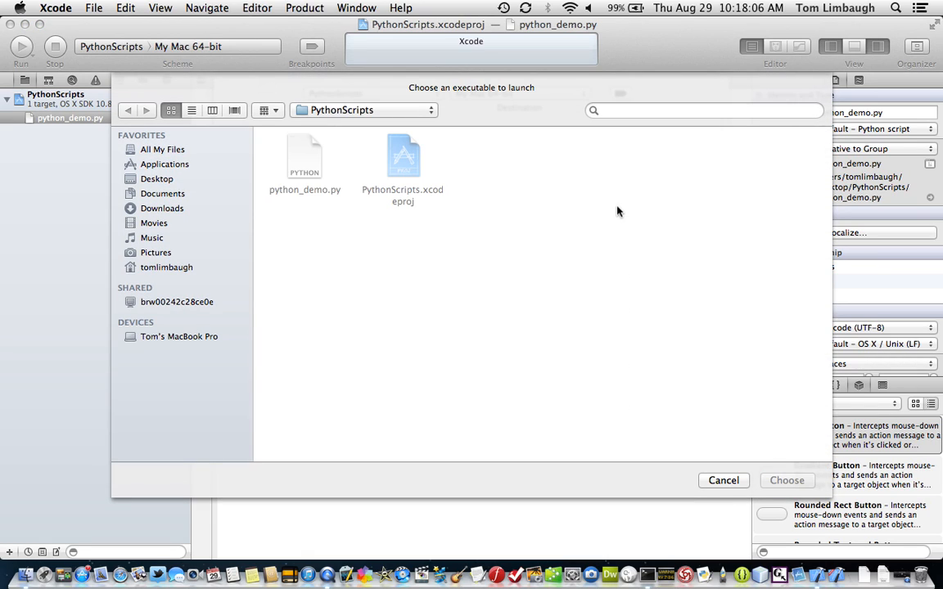
pyautogui.moveTo(392, 249)
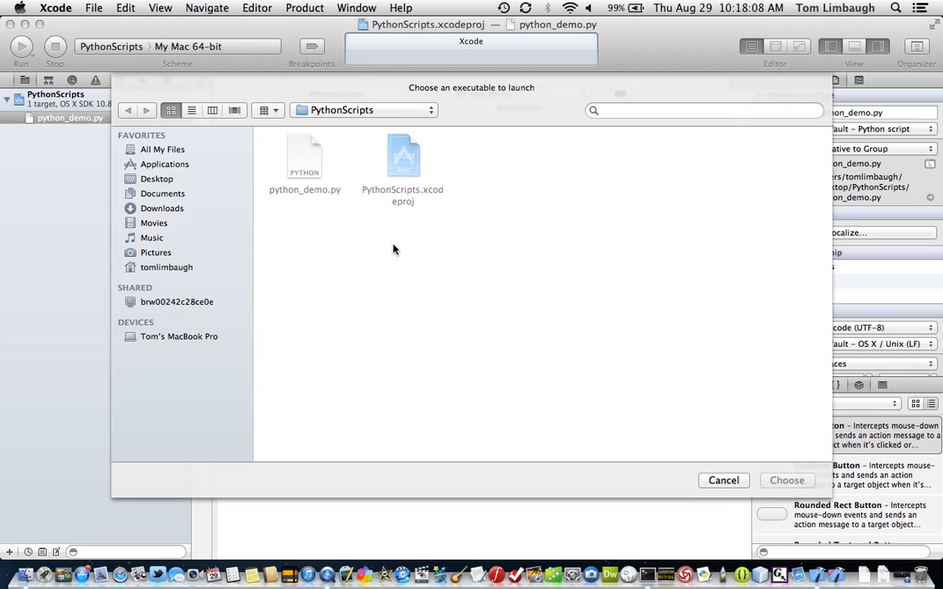
pyautogui.moveTo(389, 255)
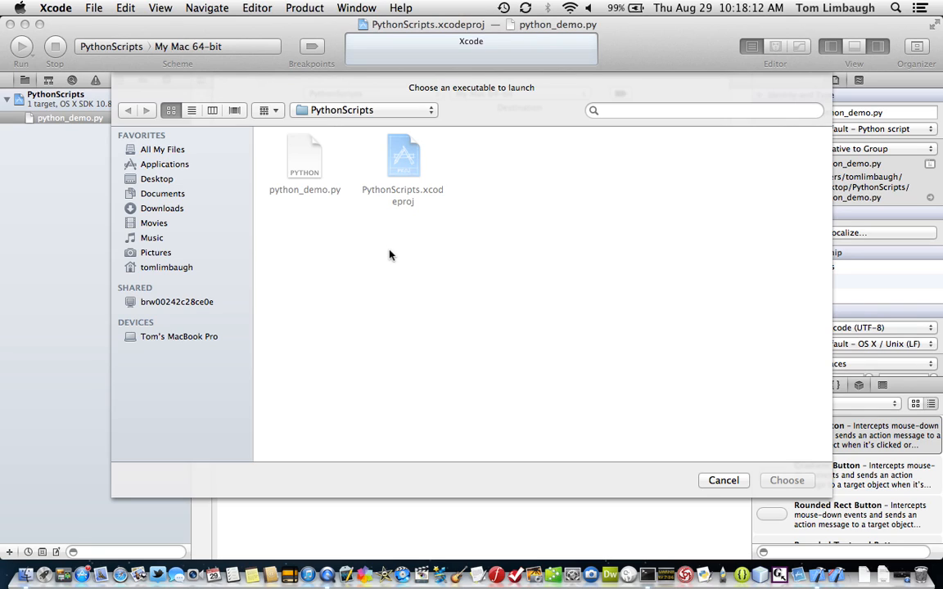
pyautogui.write('/usr/bin/')
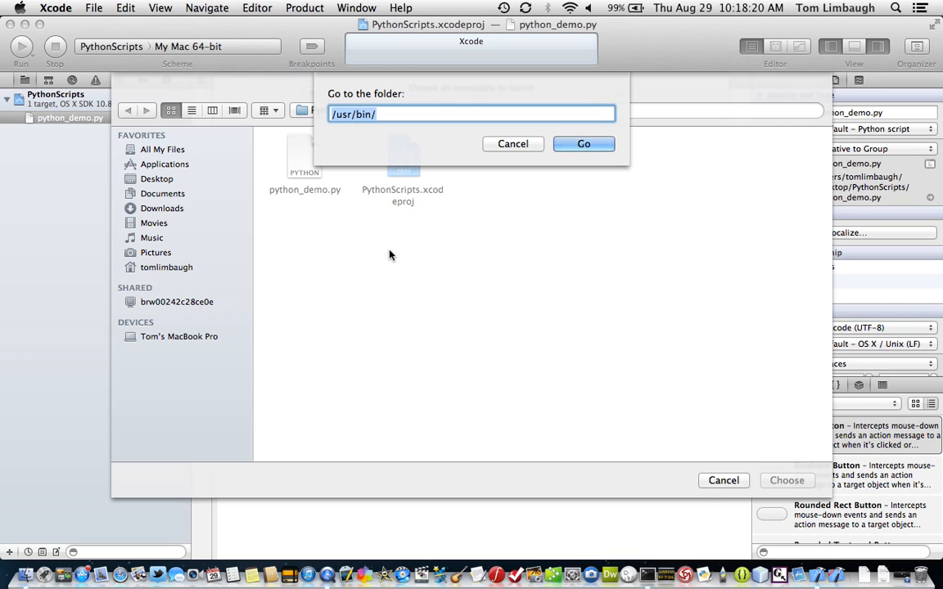
pyautogui.moveTo(408, 150)
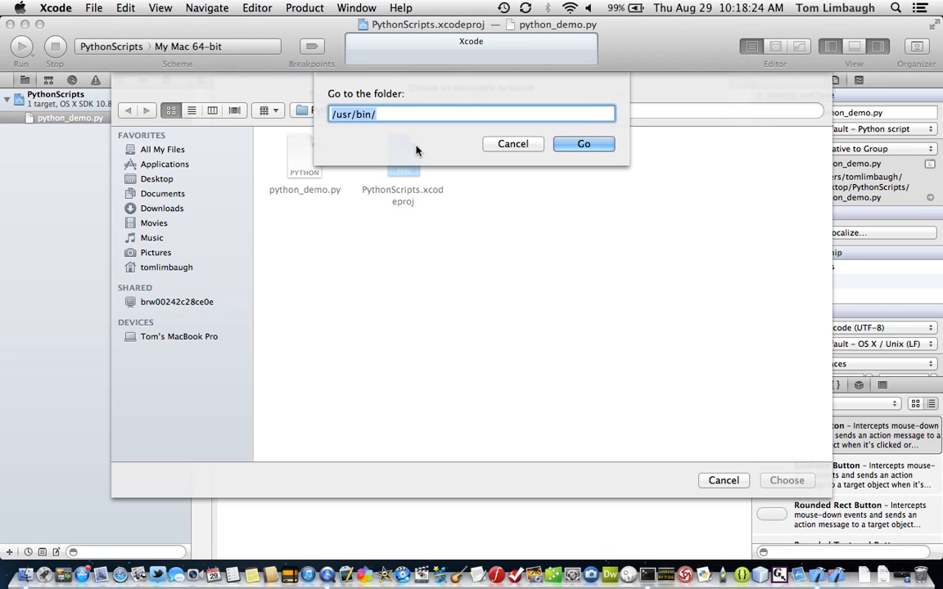
pyautogui.moveTo(453, 137)
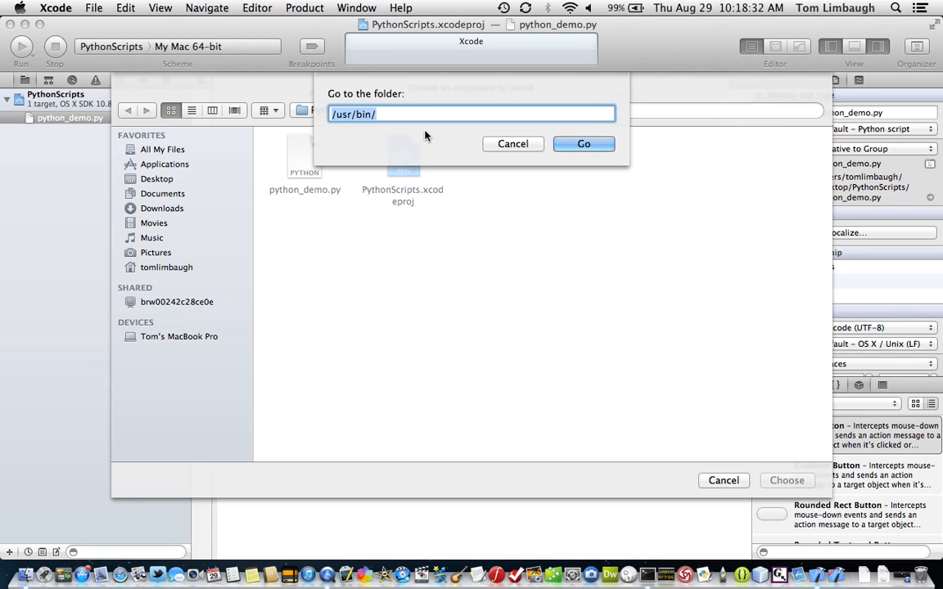
pyautogui.moveTo(433, 137)
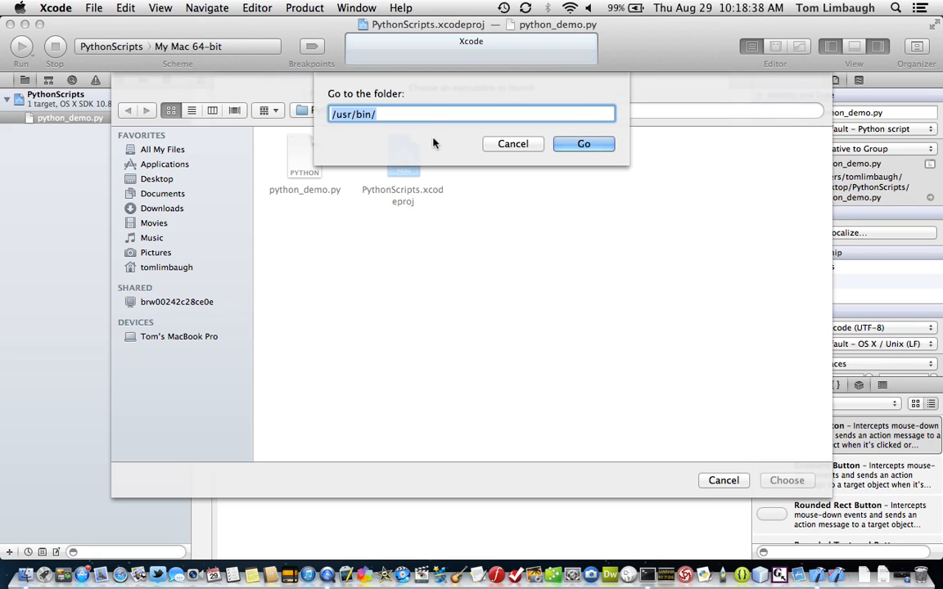
pyautogui.moveTo(395, 145)
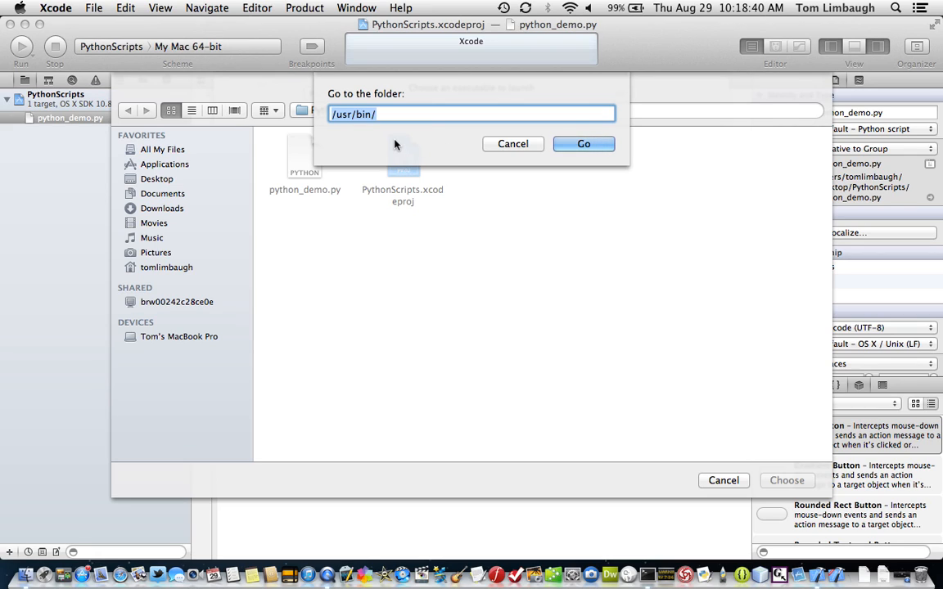
pyautogui.moveTo(379, 143)
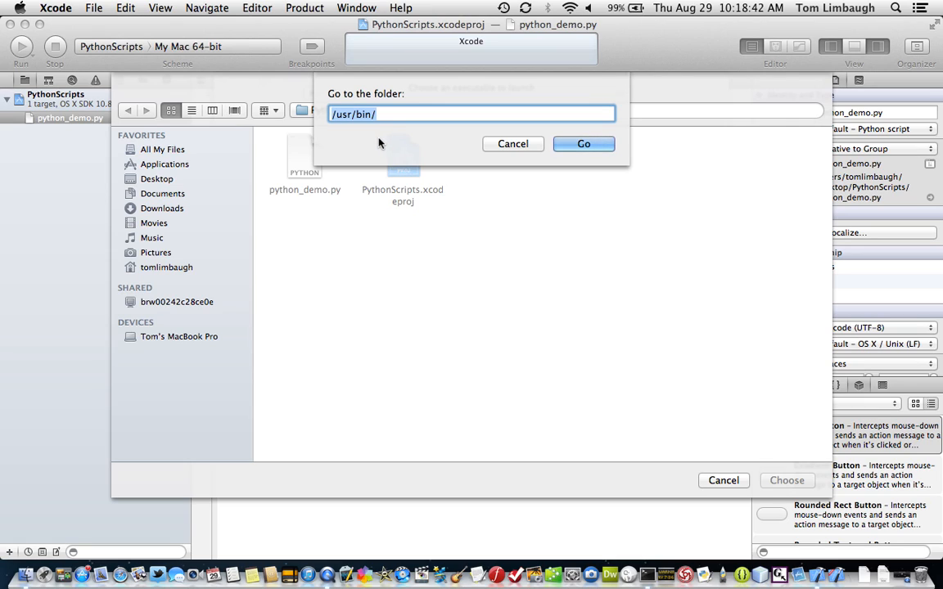
pyautogui.moveTo(468, 148)
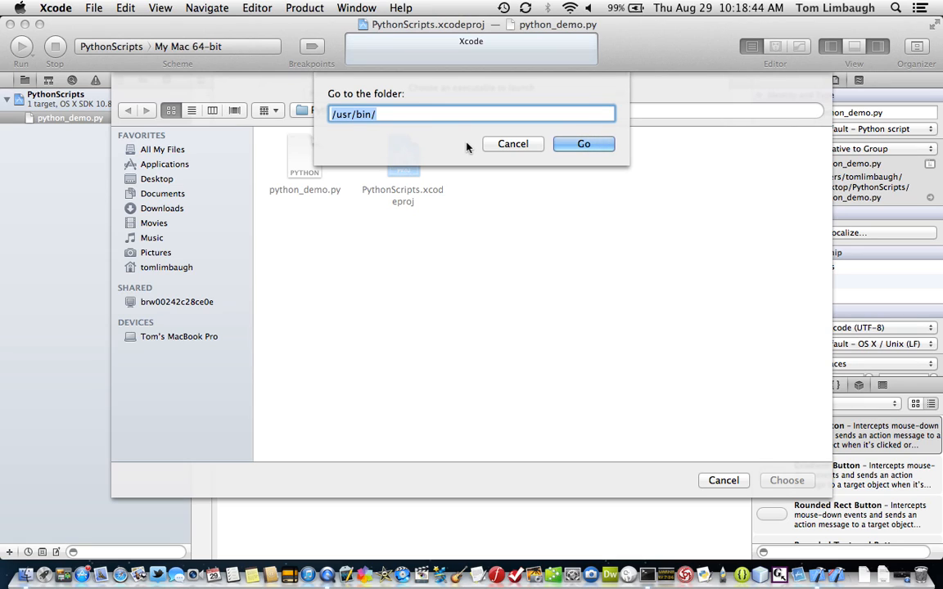
pyautogui.moveTo(456, 150)
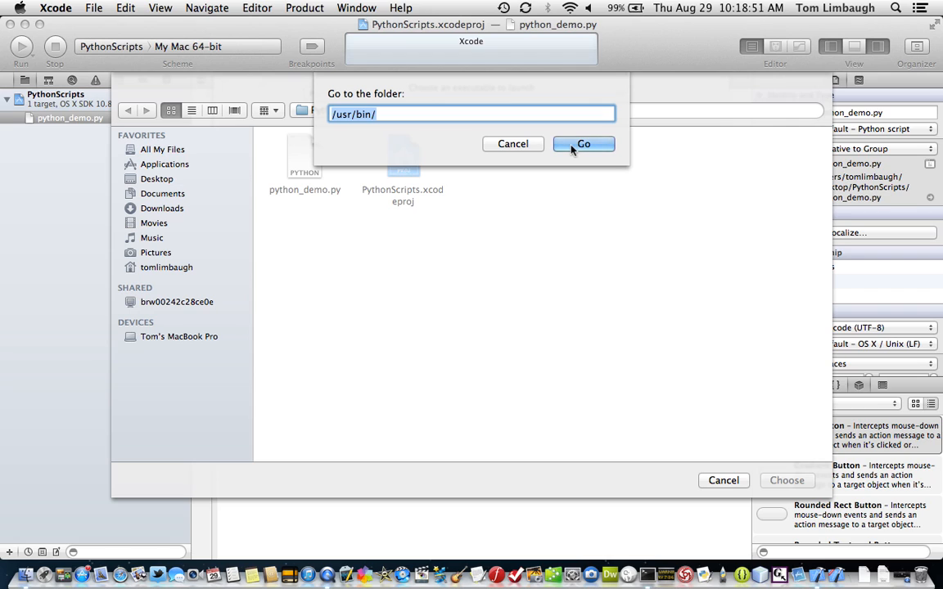
# Go to /usr/bin and select the python executable
pyautogui.click(583, 144)
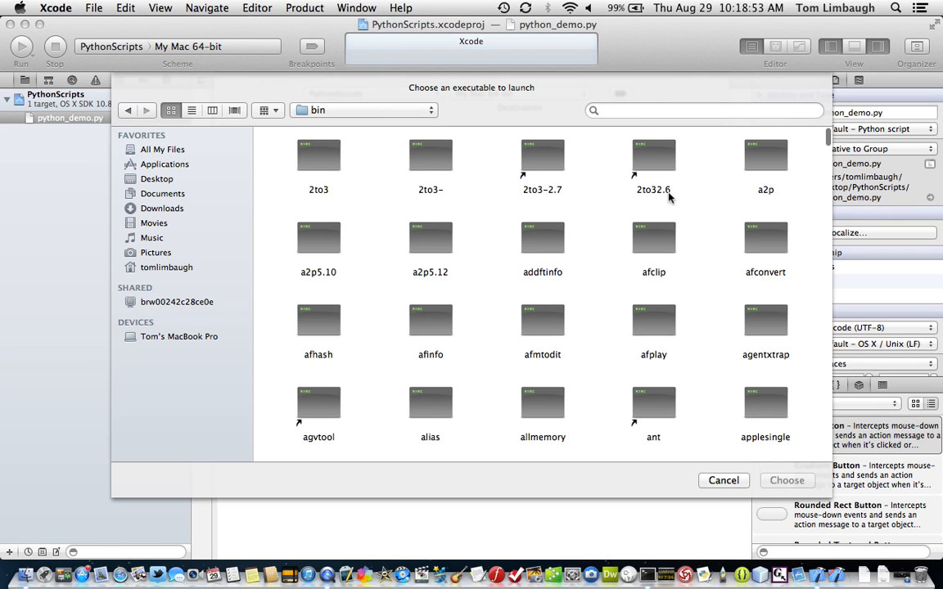
pyautogui.scroll(-3)
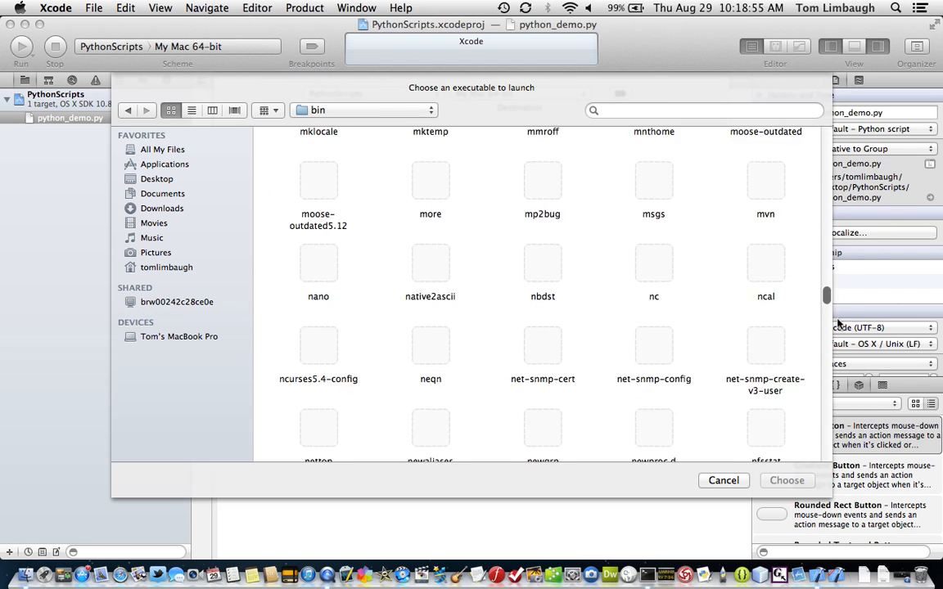
pyautogui.scroll(-3)
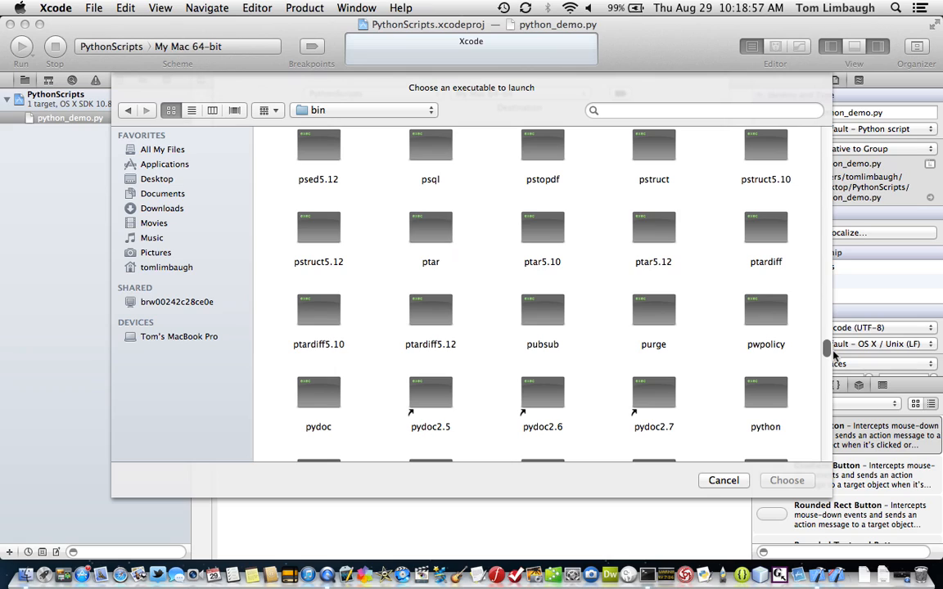
pyautogui.click(765, 397)
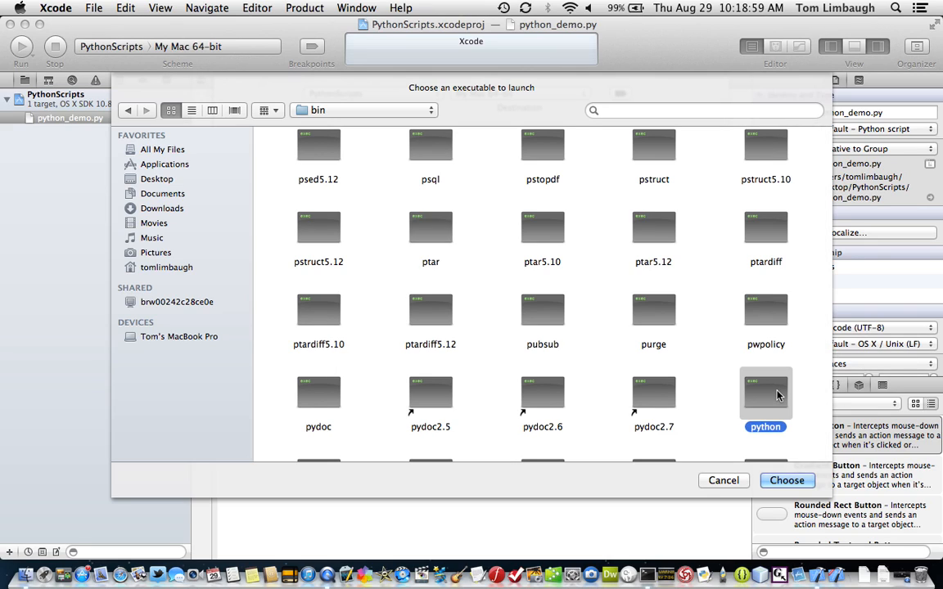
pyautogui.moveTo(723, 429)
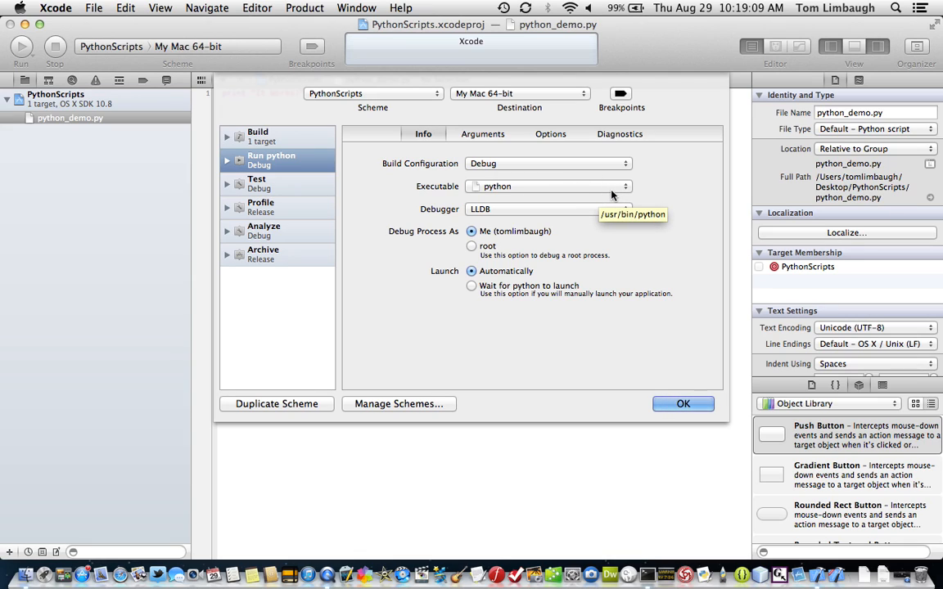
pyautogui.moveTo(649, 239)
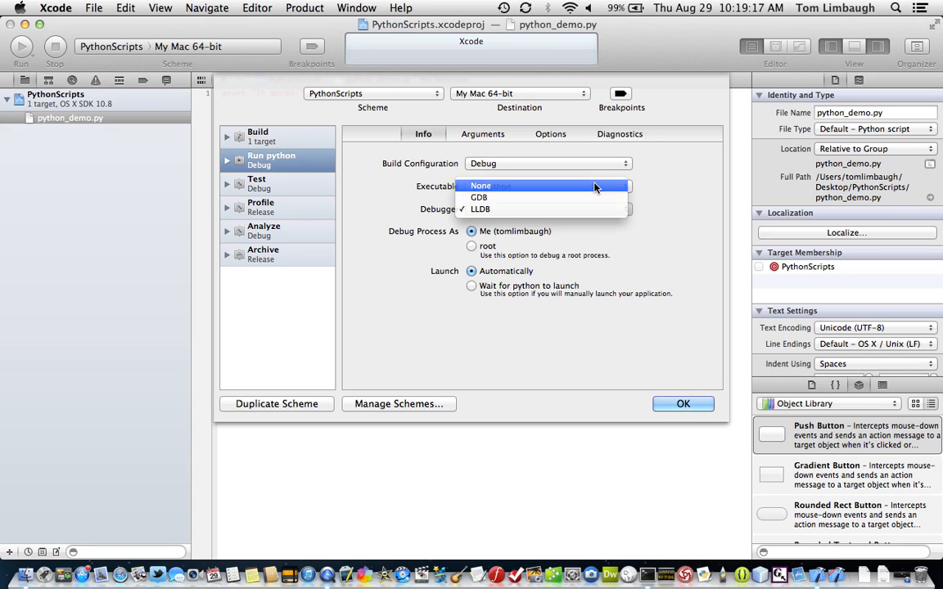
# Set the Run debugger to None and show the Arguments settings
pyautogui.click(496, 186)
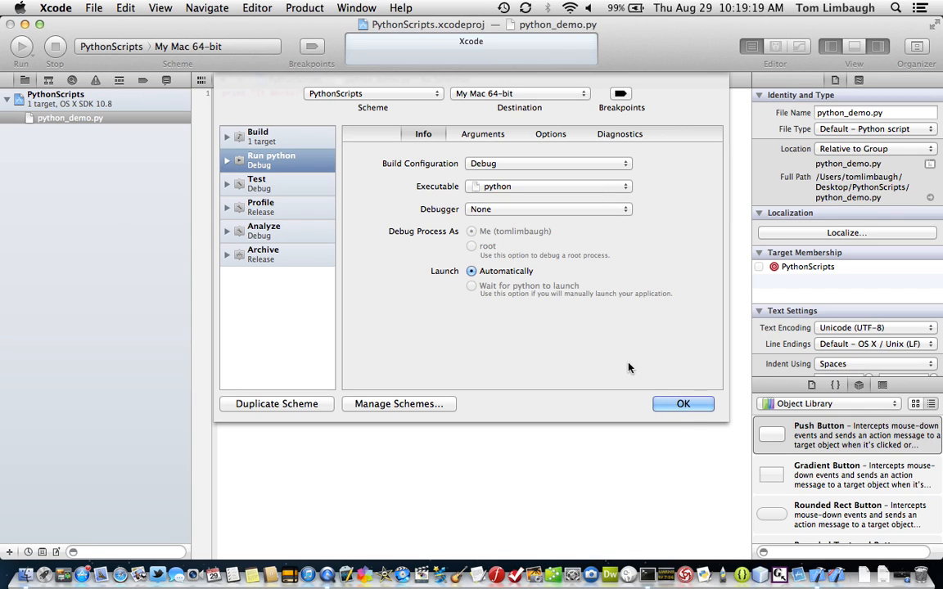
pyautogui.moveTo(501, 139)
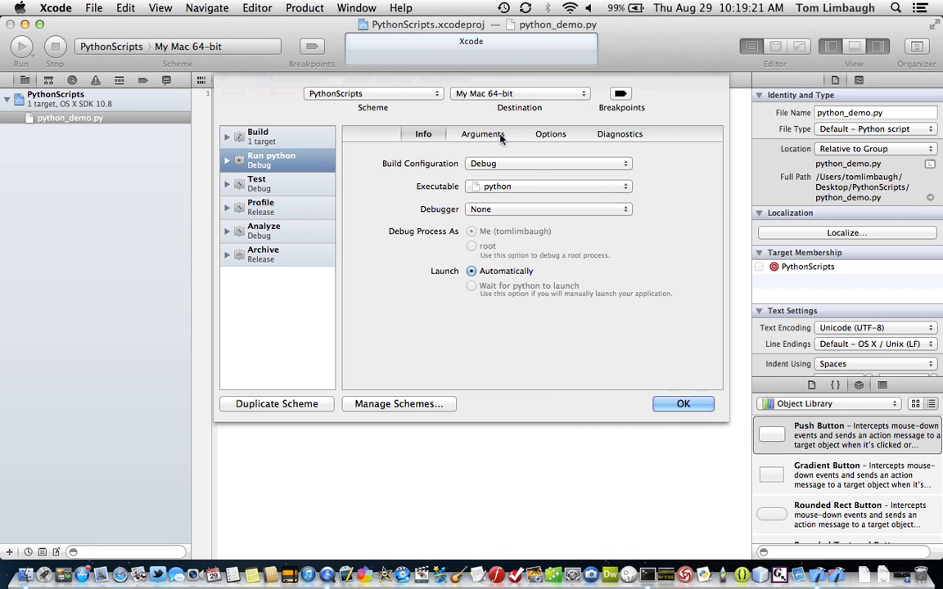
pyautogui.click(481, 134)
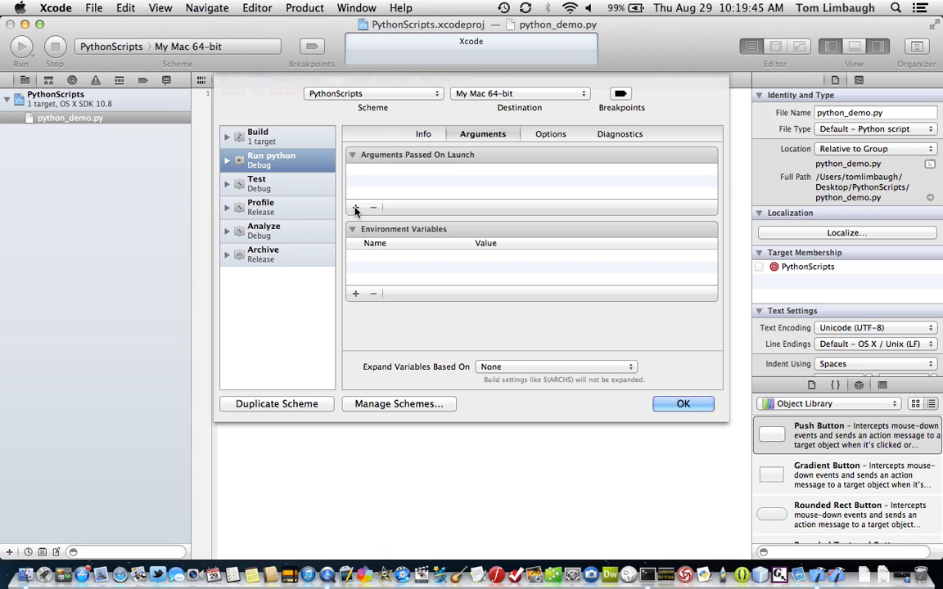
# Add python_demo.py as a new argument passed to python on launch
pyautogui.click(356, 207)
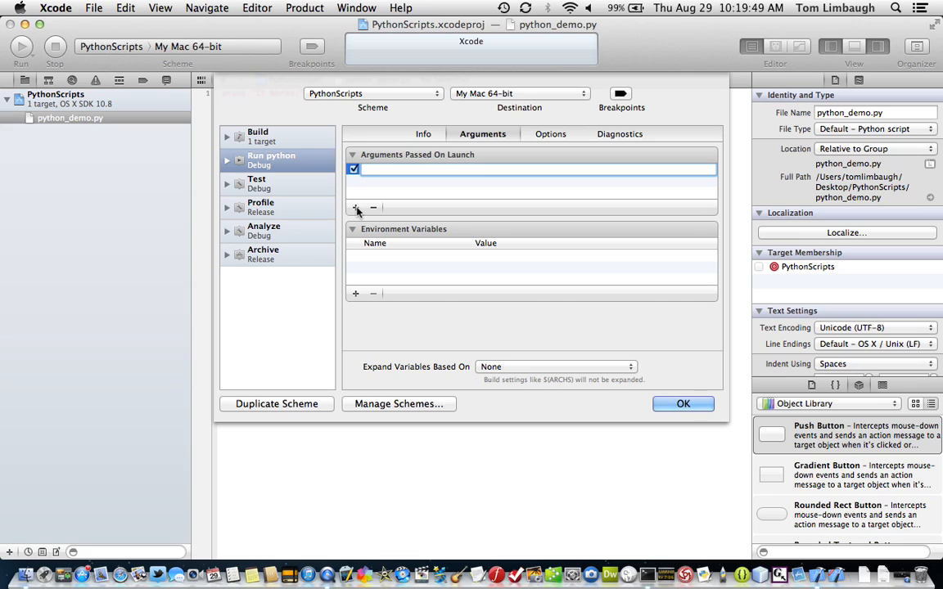
pyautogui.write('python_demo')
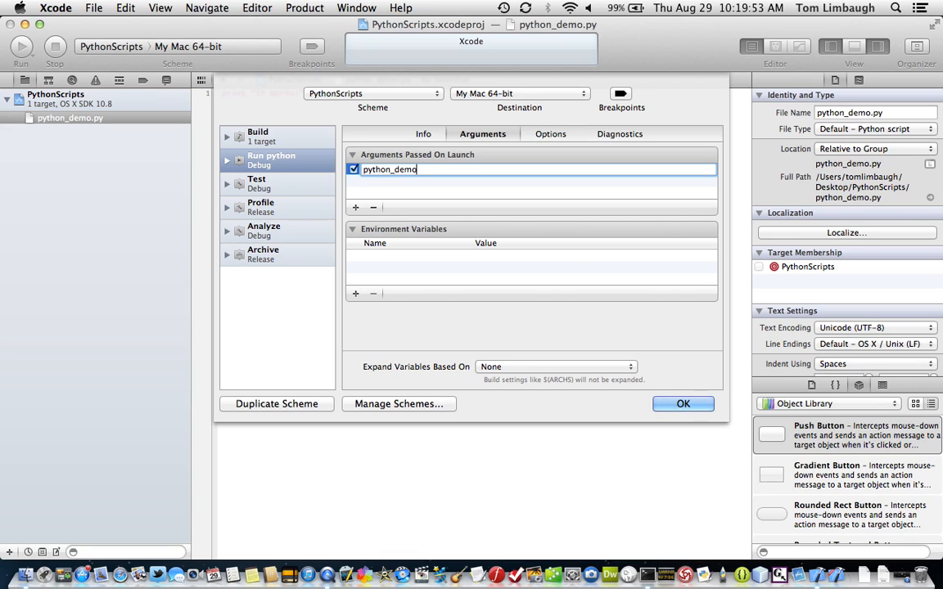
pyautogui.write('.py')
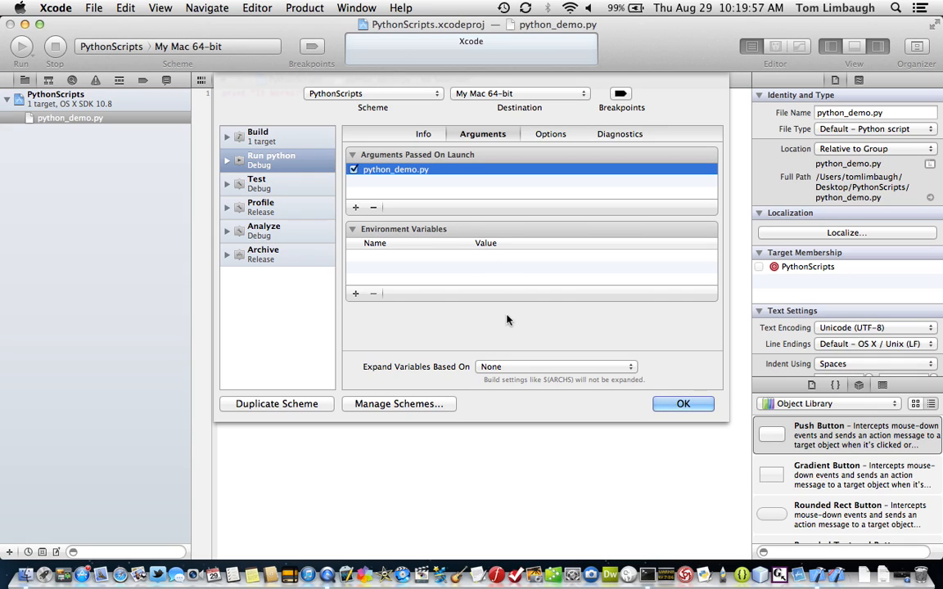
pyautogui.moveTo(550, 134)
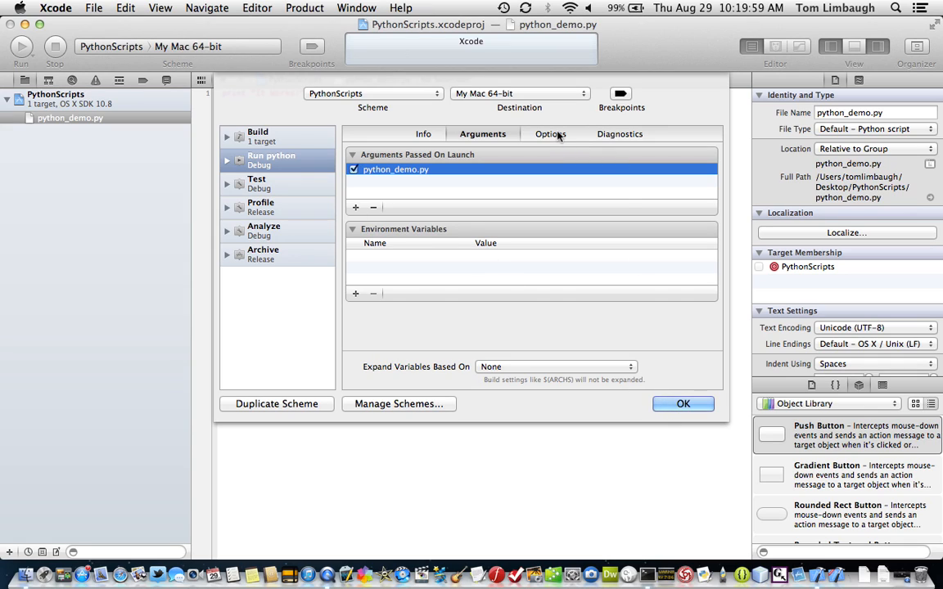
# Set the custom working directory to Desktop/PythonScripts and close the scheme editor
pyautogui.click(550, 133)
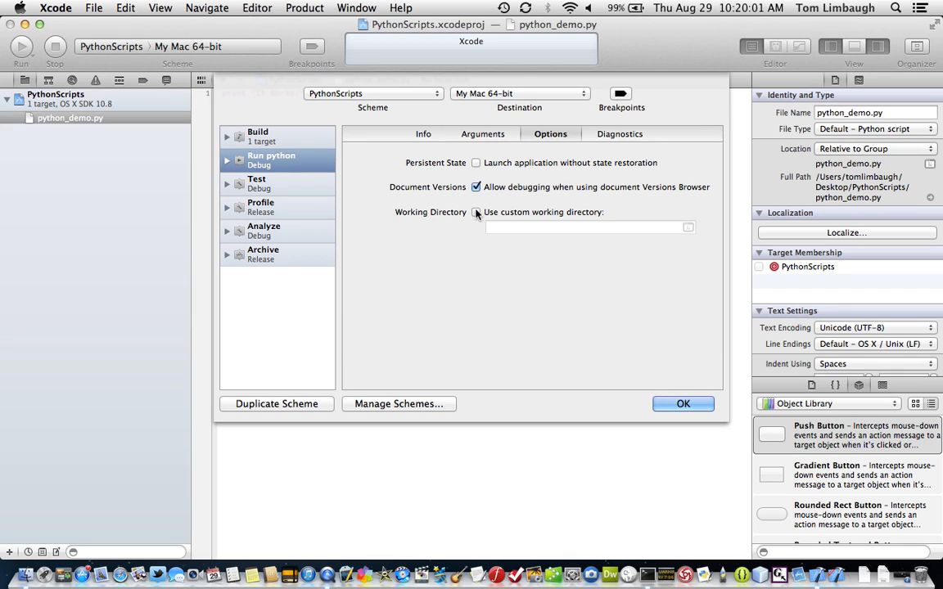
pyautogui.click(476, 212)
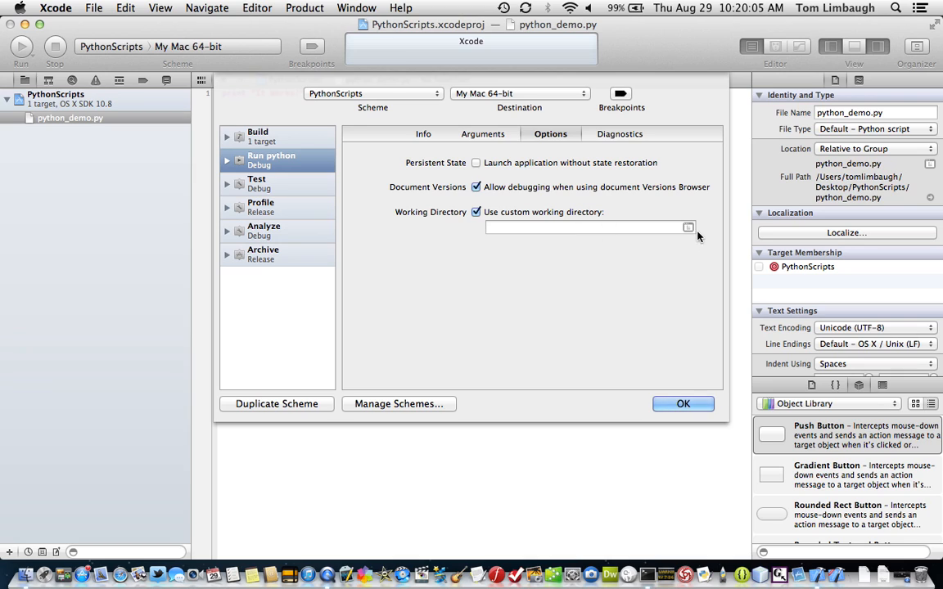
pyautogui.click(688, 226)
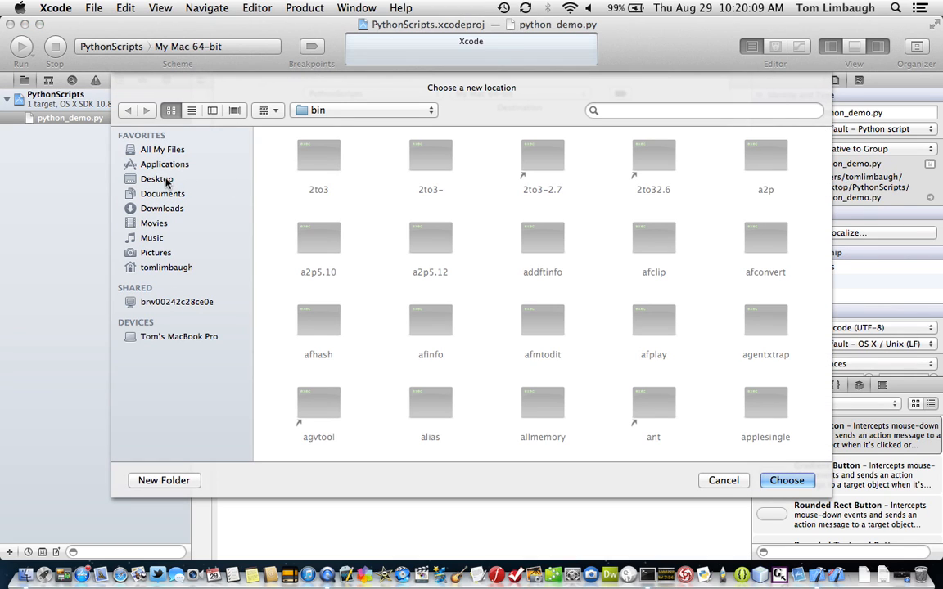
pyautogui.click(157, 179)
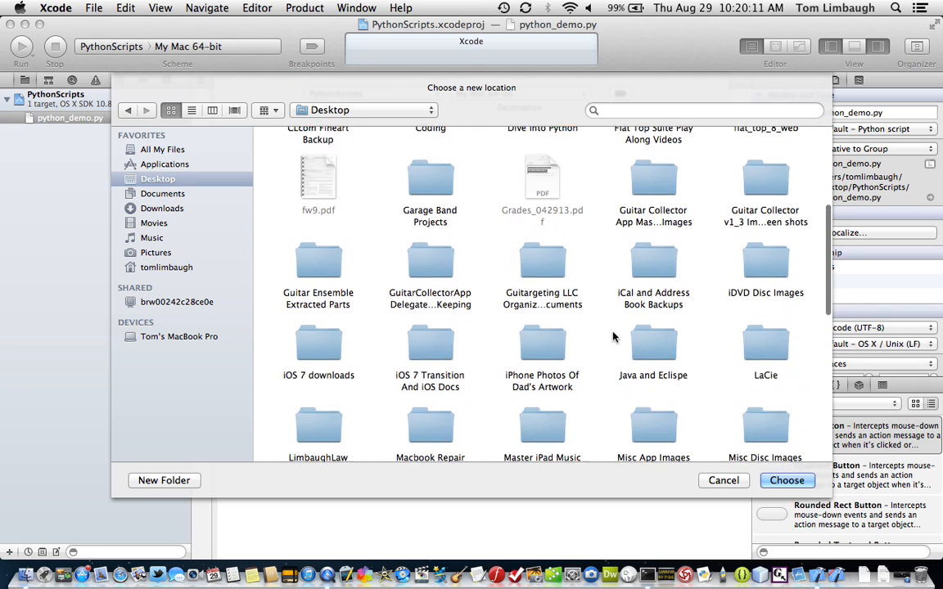
pyautogui.scroll(-3)
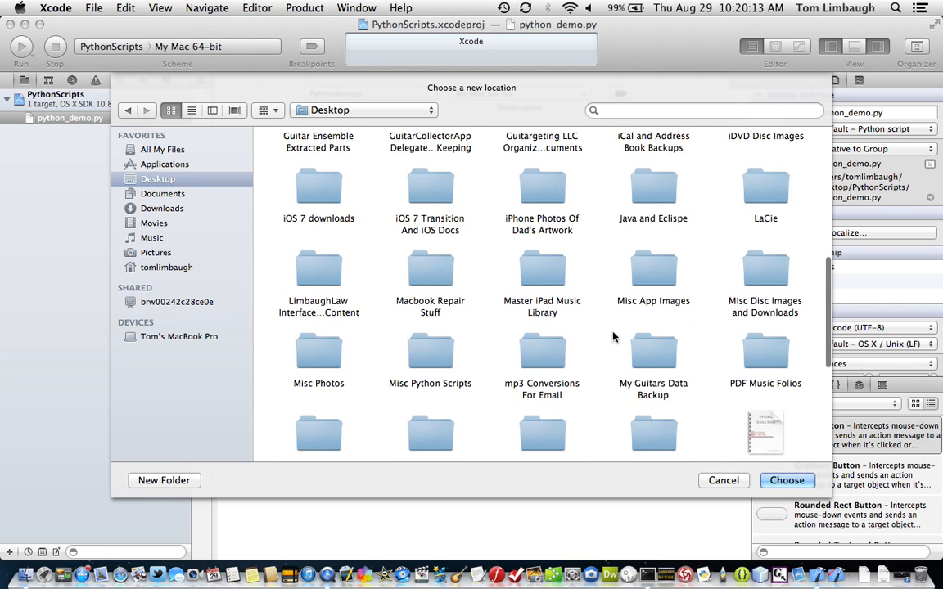
pyautogui.scroll(-3)
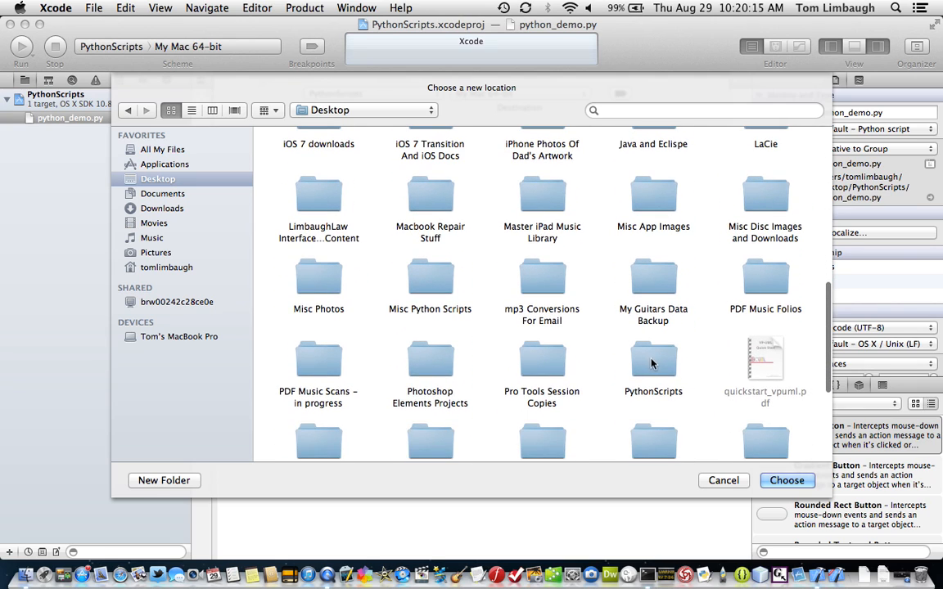
pyautogui.click(653, 360)
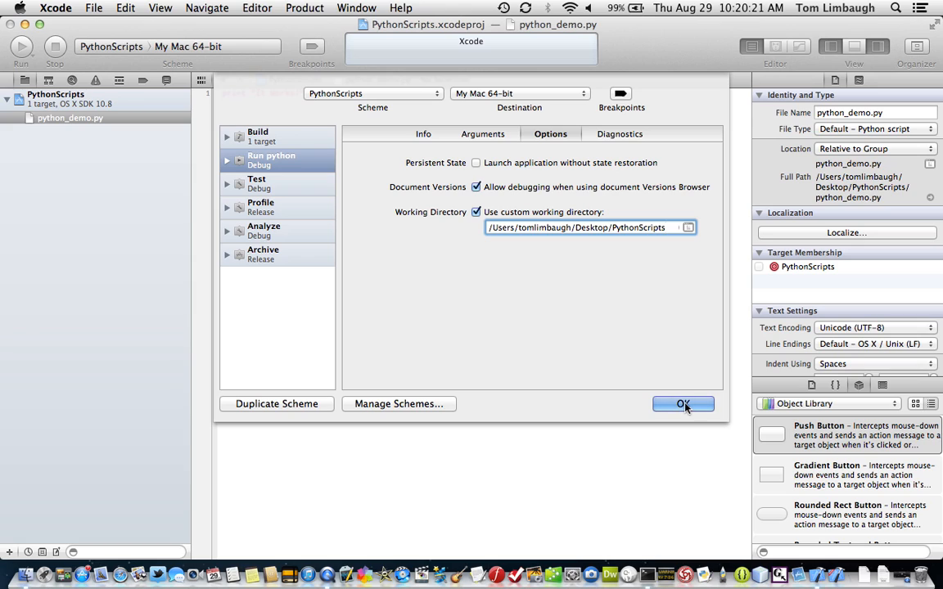
pyautogui.click(683, 404)
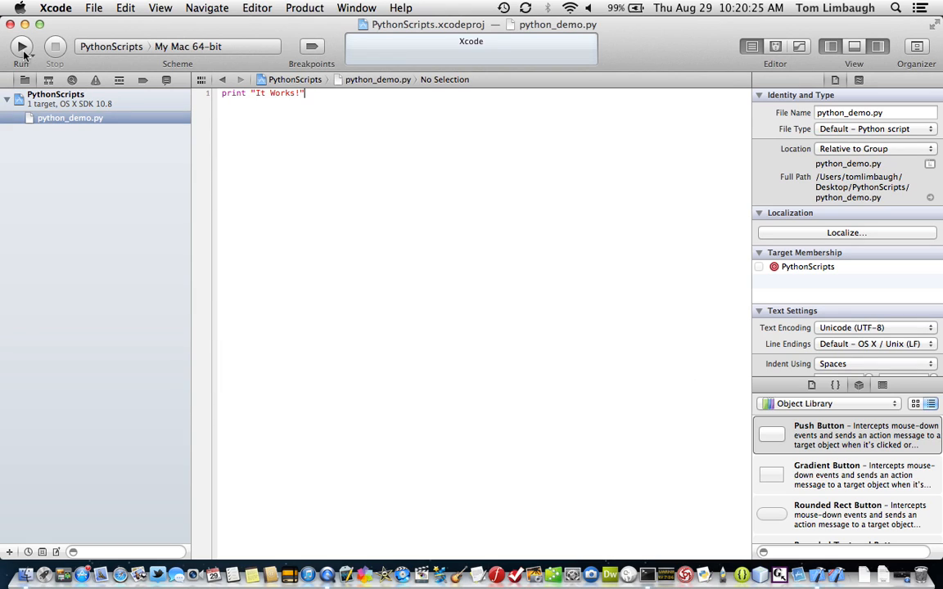
# Run the PythonScripts scheme so the console shows 'It Works!'
pyautogui.click(20, 47)
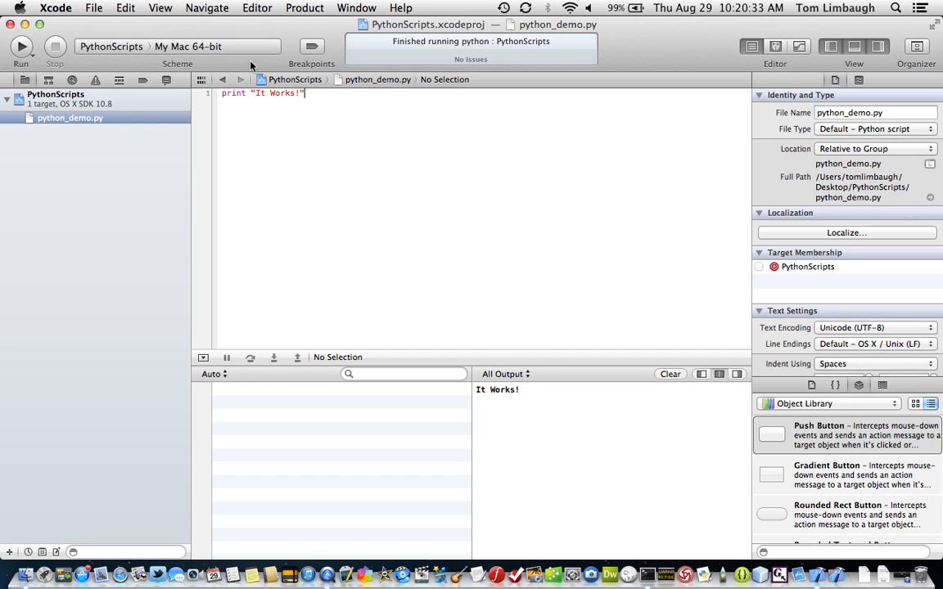
pyautogui.moveTo(96, 14)
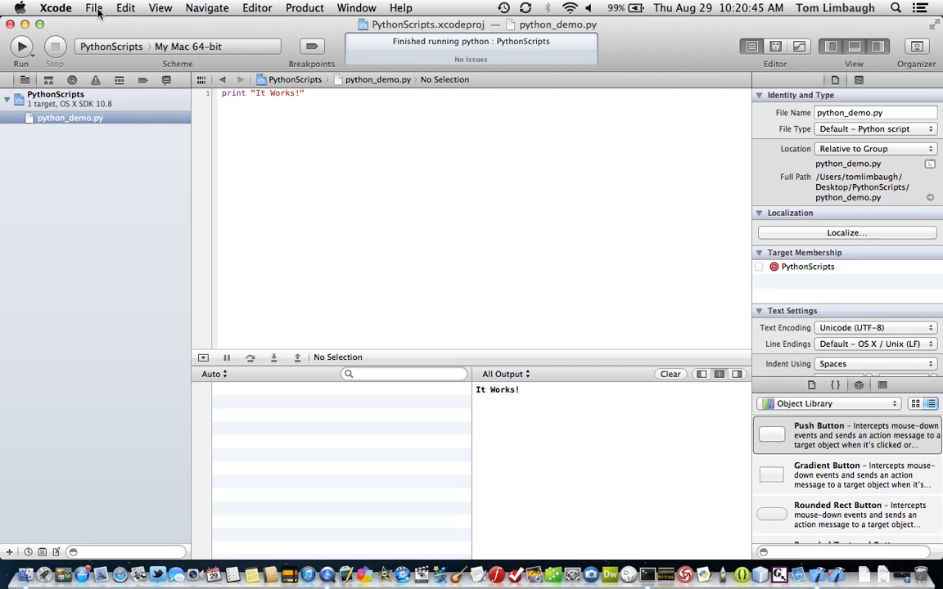
# Add Fibonacci.py and inside_functions.py from Desktop/Misc Python Scripts to the project
pyautogui.click(93, 7)
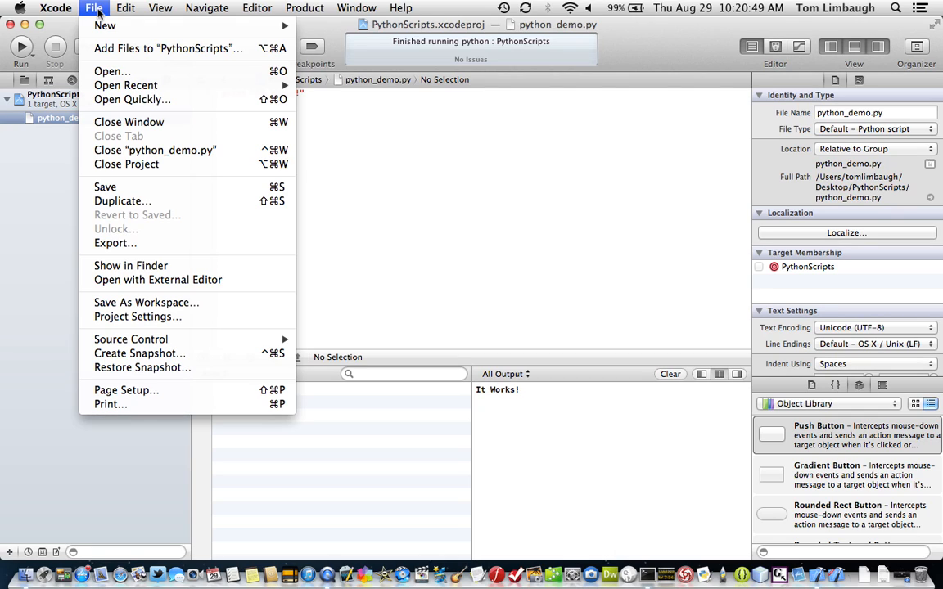
pyautogui.moveTo(167, 48)
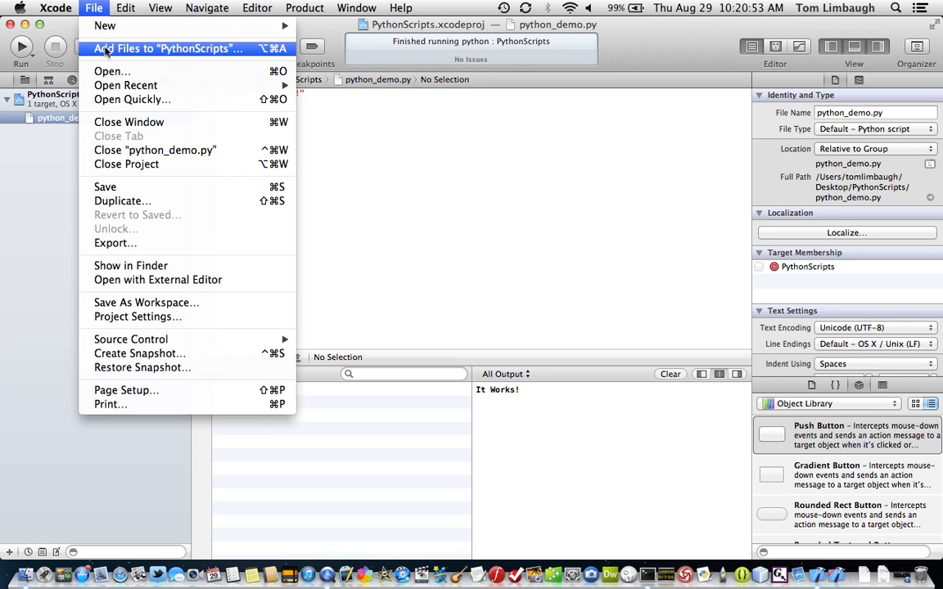
pyautogui.click(168, 48)
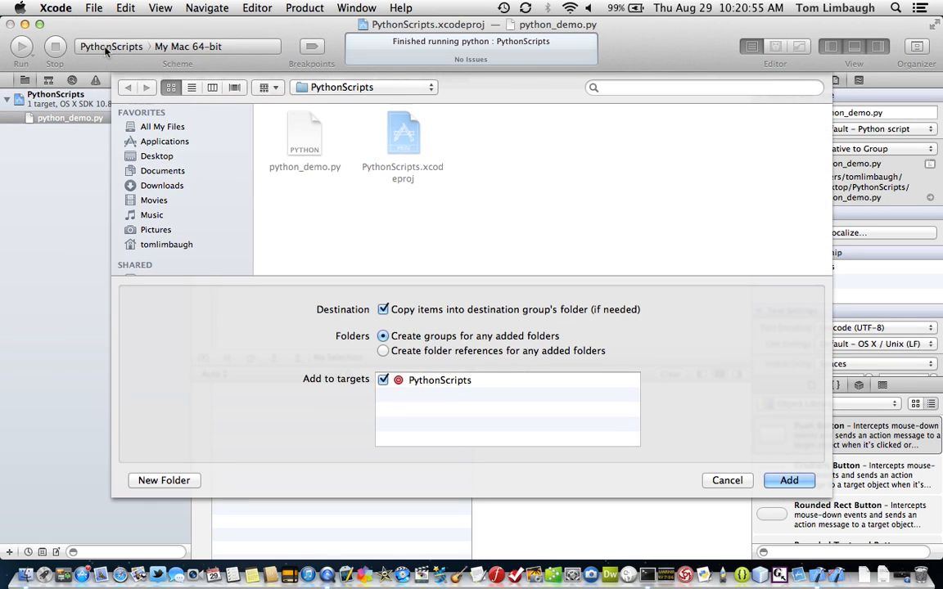
pyautogui.click(157, 156)
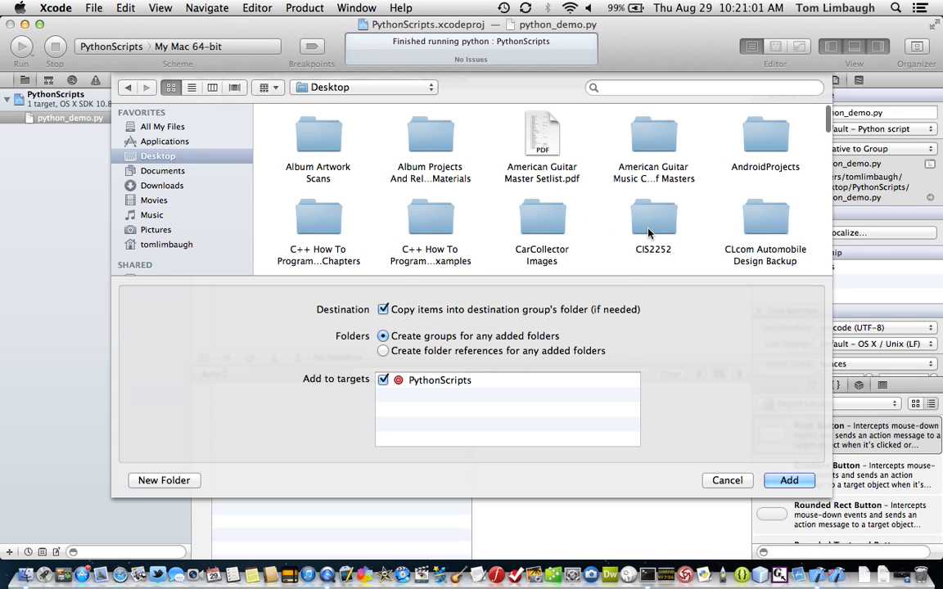
pyautogui.scroll(-3)
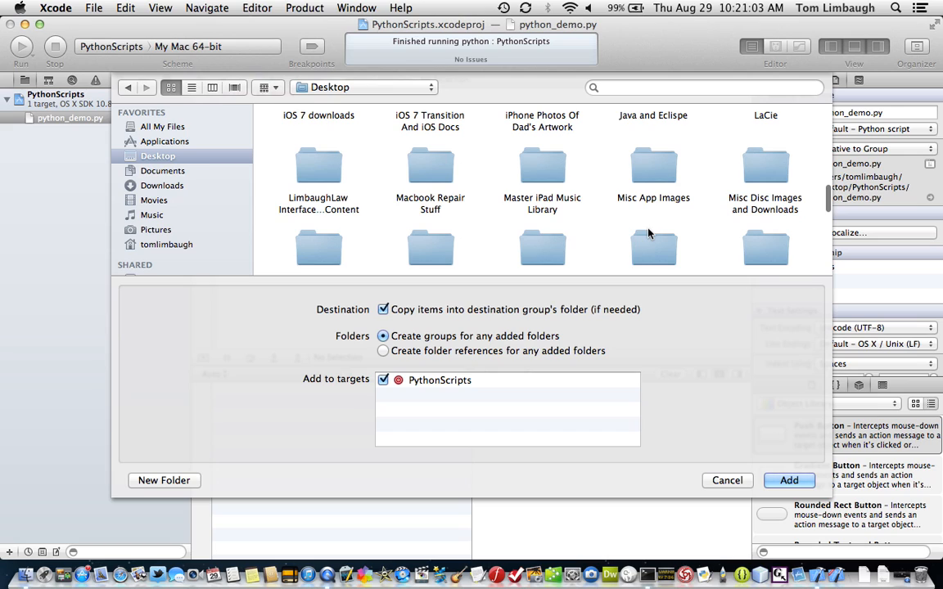
pyautogui.scroll(-3)
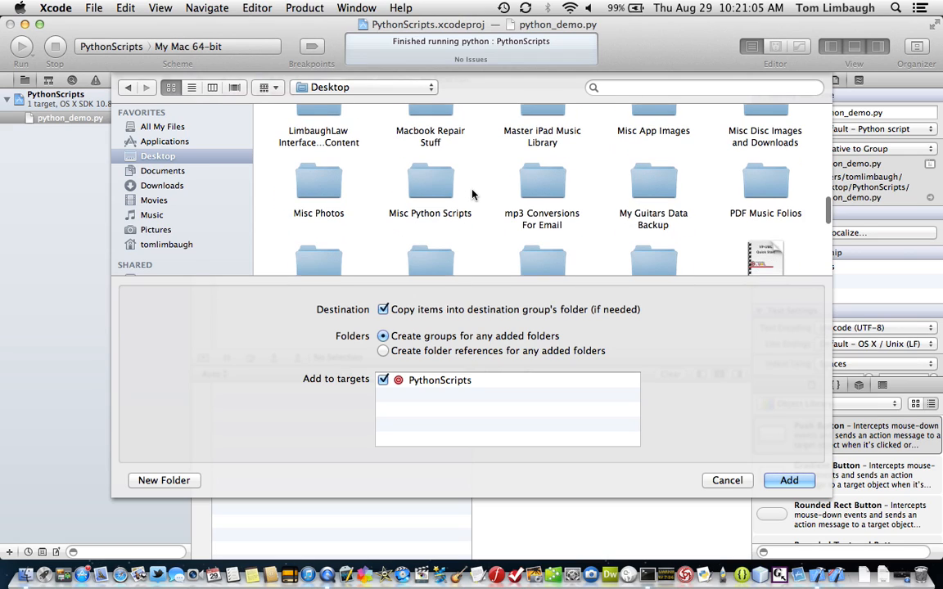
pyautogui.doubleClick(429, 181)
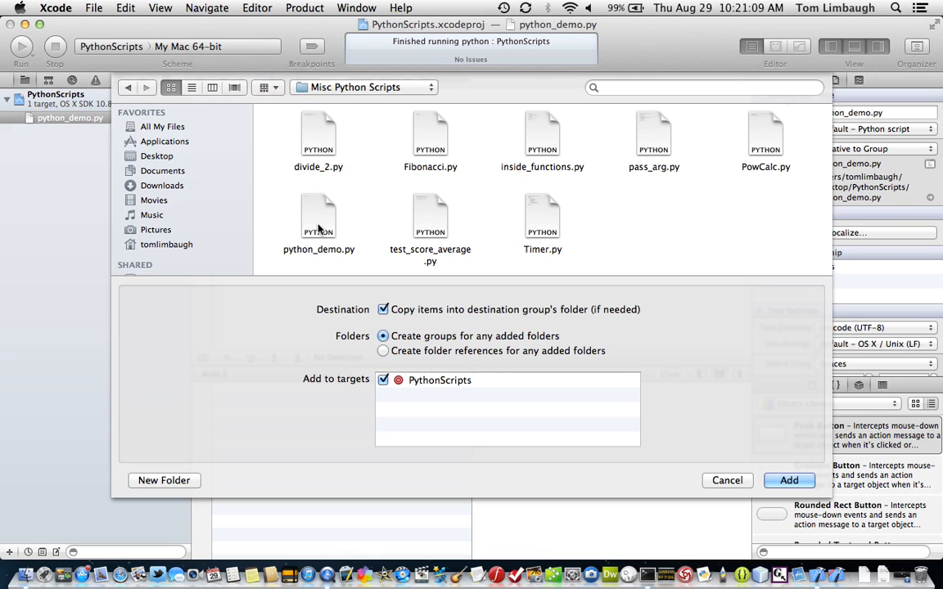
pyautogui.click(430, 139)
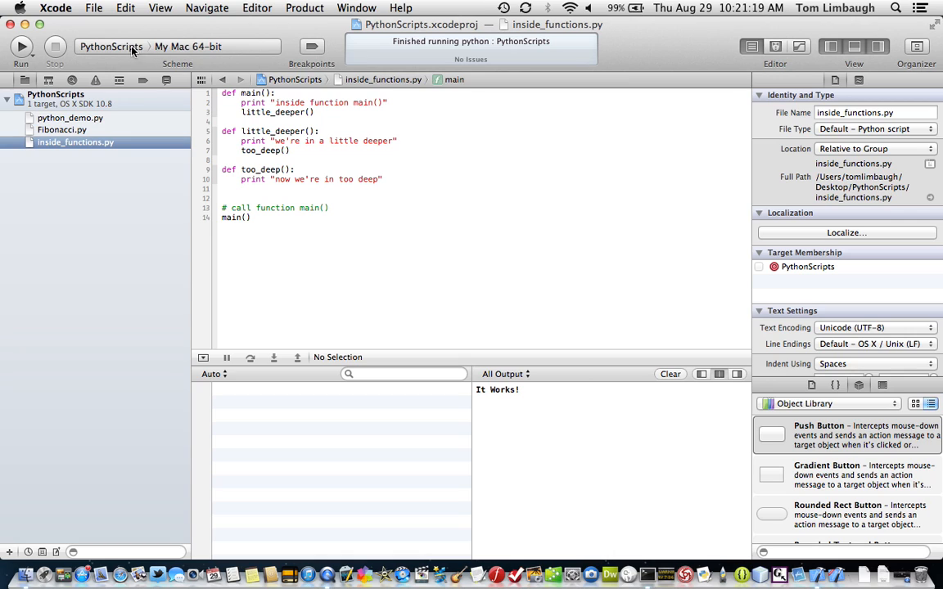
# In Edit Scheme's Arguments tab, add Fibonacci.py as a second launch argument
pyautogui.click(111, 46)
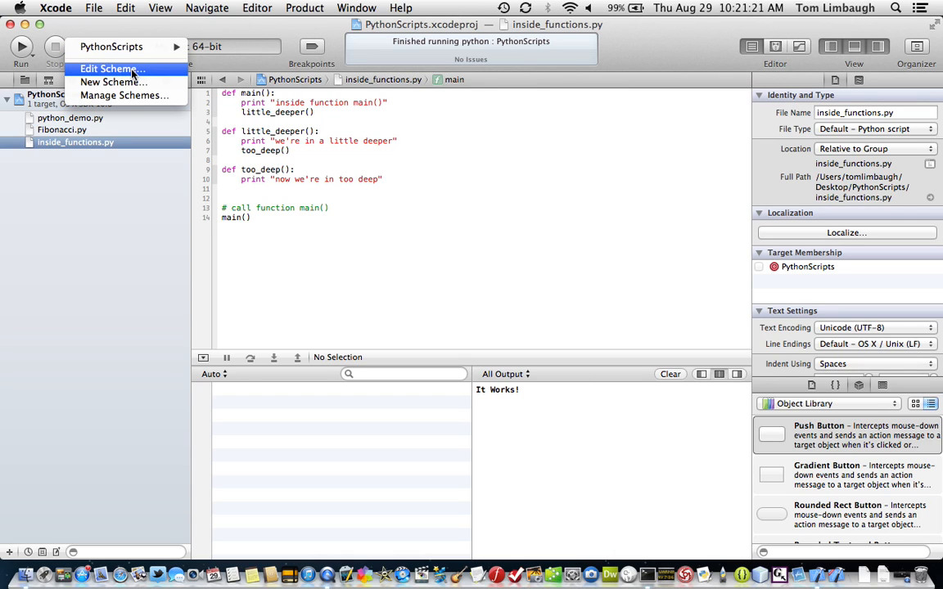
pyautogui.click(109, 68)
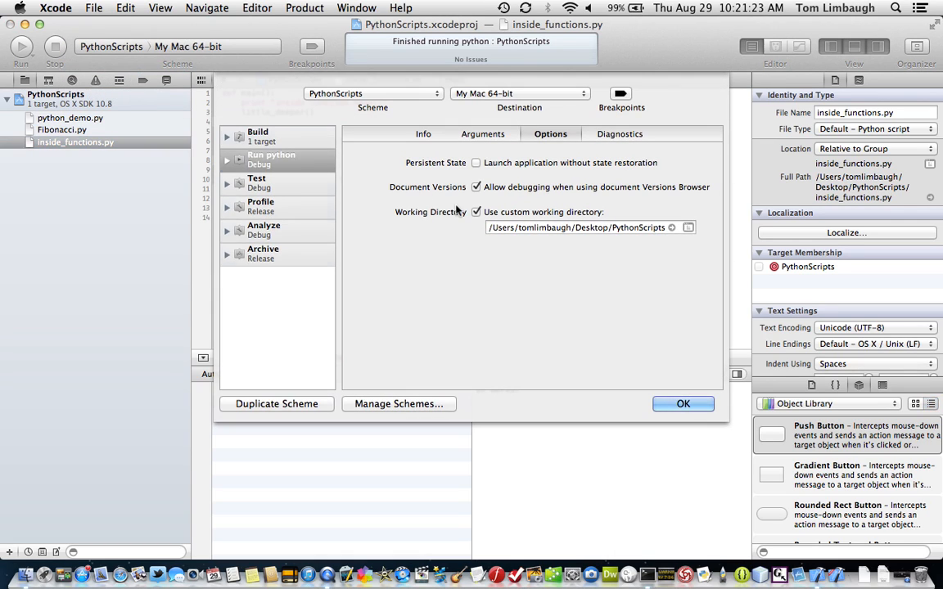
pyautogui.click(481, 133)
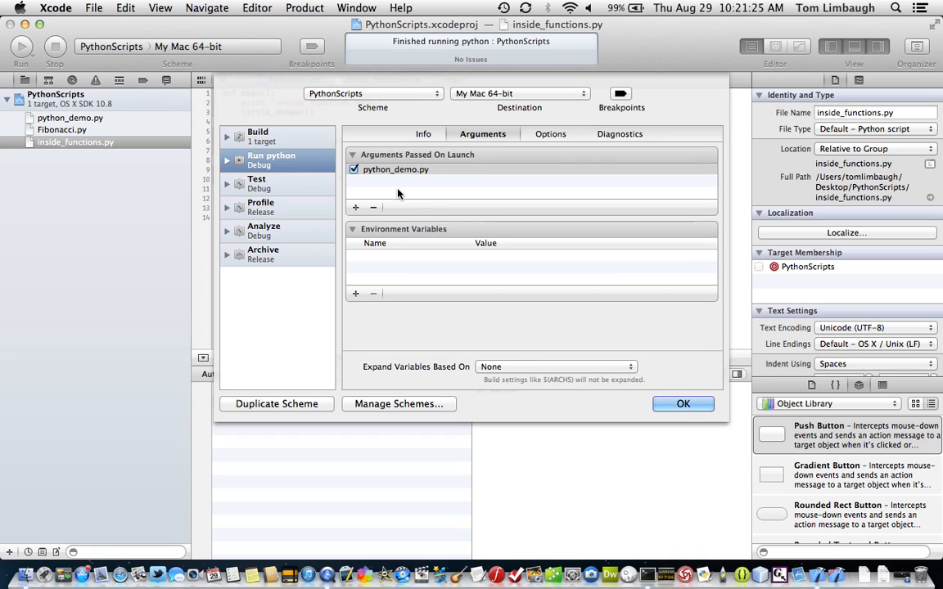
pyautogui.moveTo(355, 189)
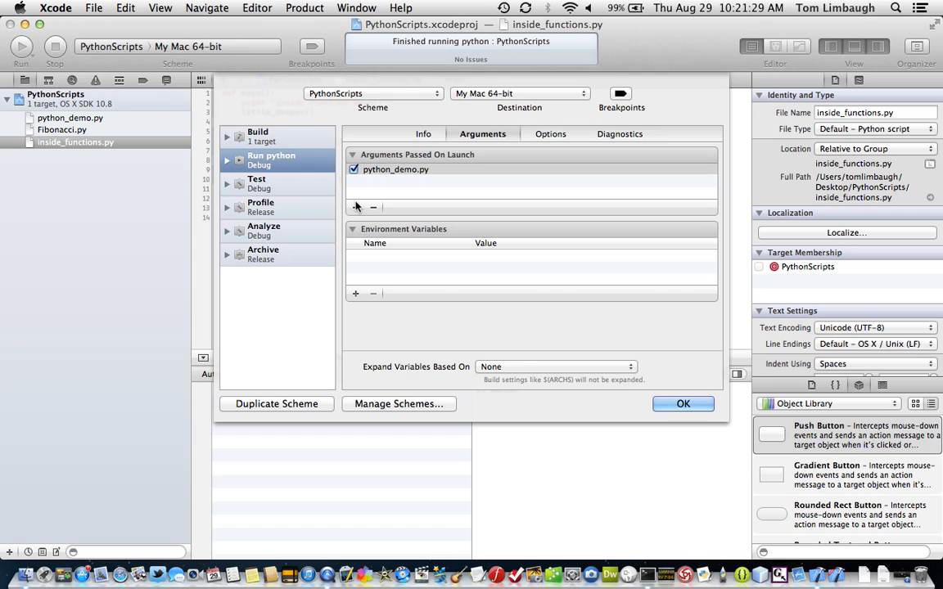
pyautogui.click(355, 207)
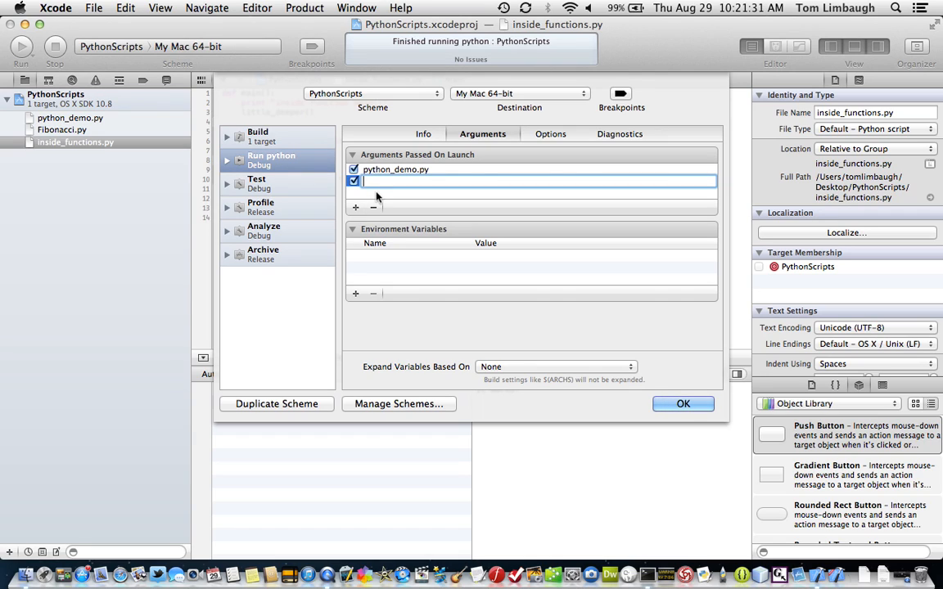
pyautogui.write('Fibo')
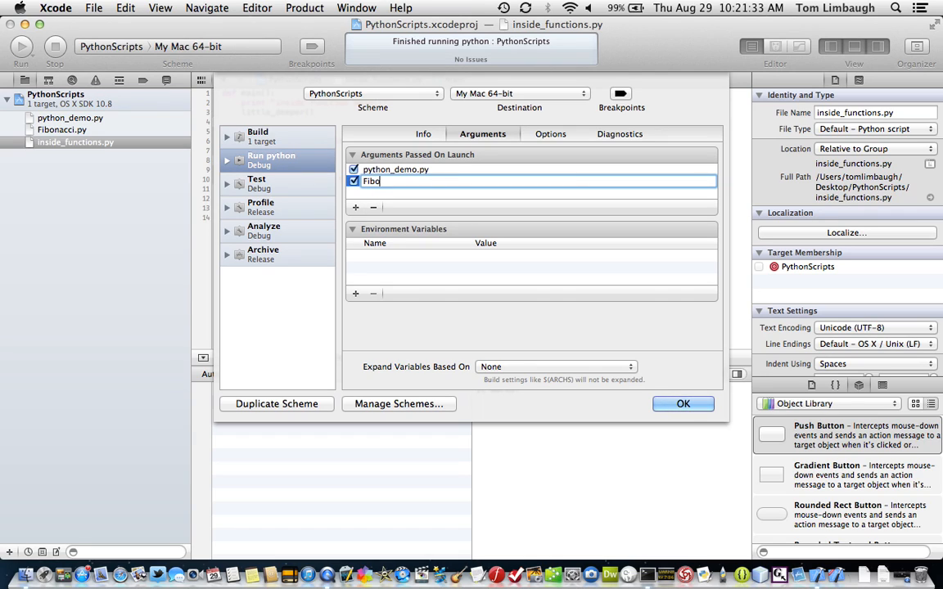
pyautogui.write('nacci.py')
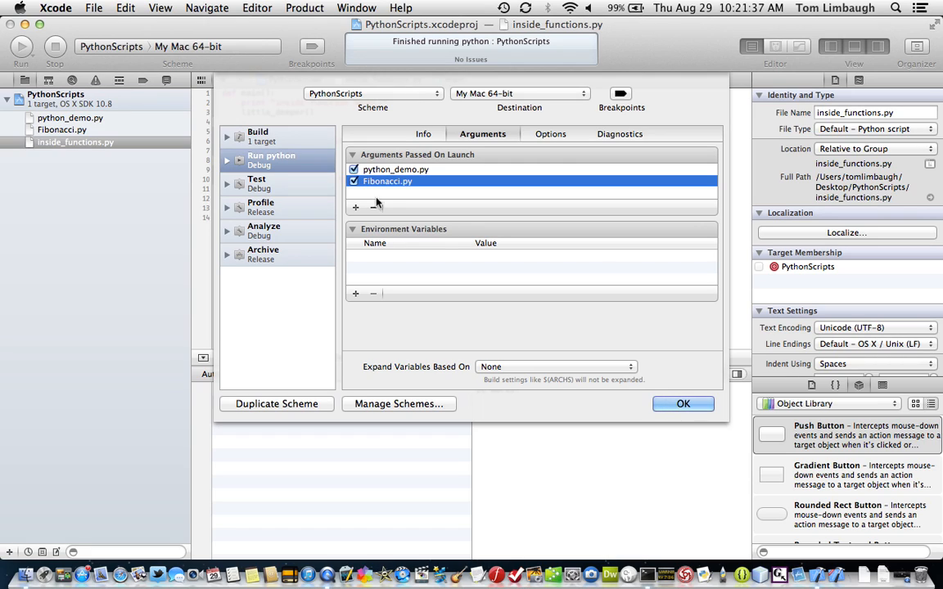
# Add inside_functions.py as the only enabled launch argument and confirm with OK
pyautogui.click(355, 207)
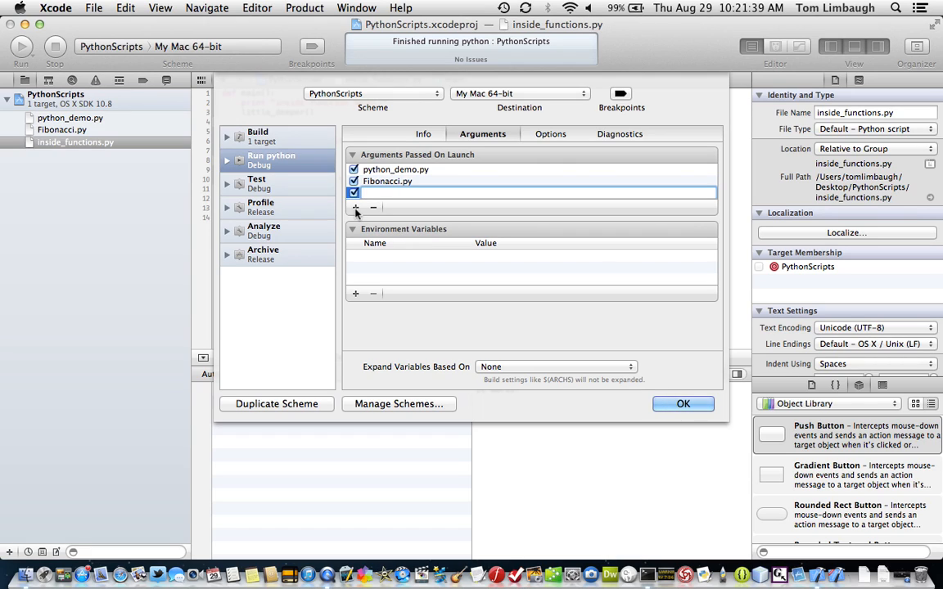
pyautogui.write('inside_fu')
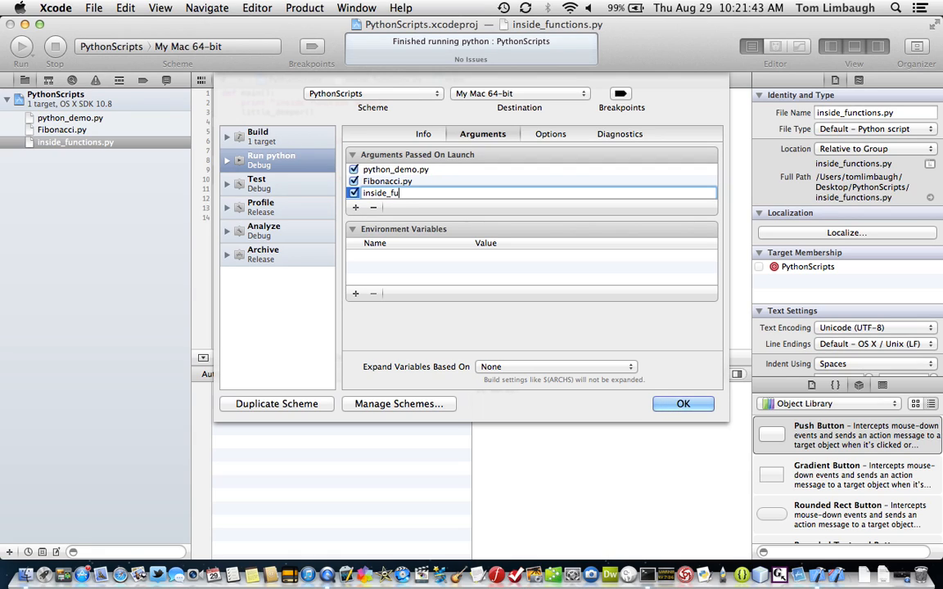
pyautogui.write('nctions.py')
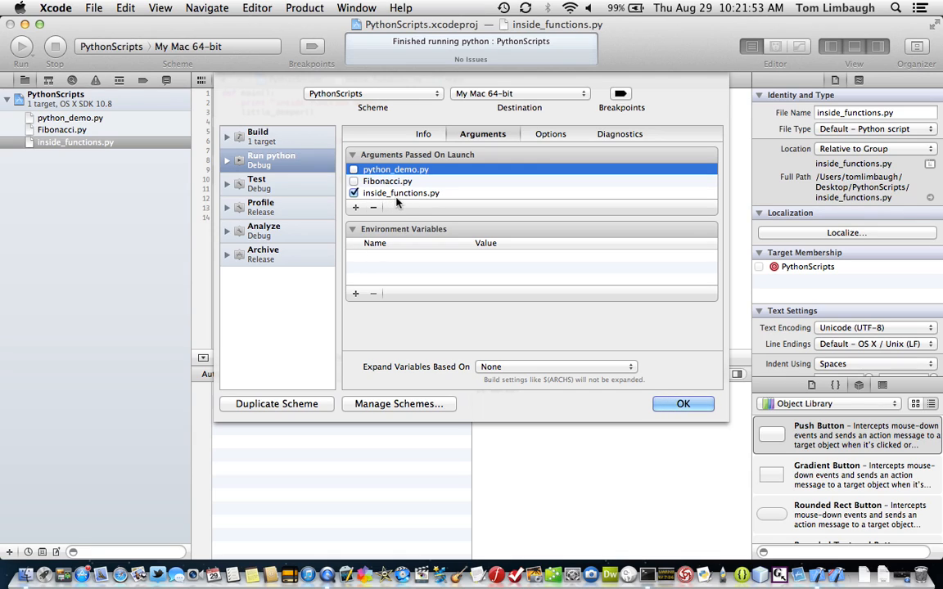
pyautogui.moveTo(117, 155)
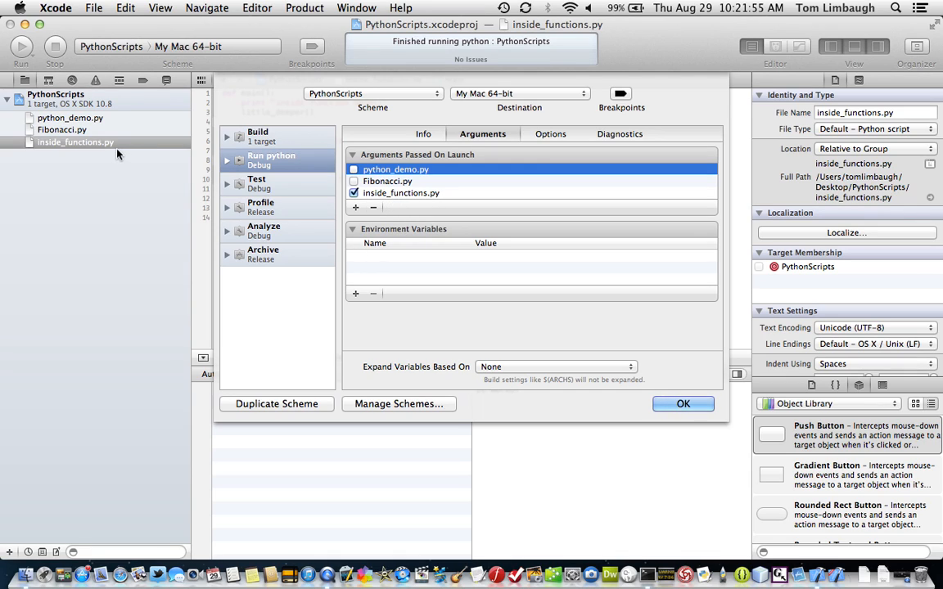
pyautogui.moveTo(642, 400)
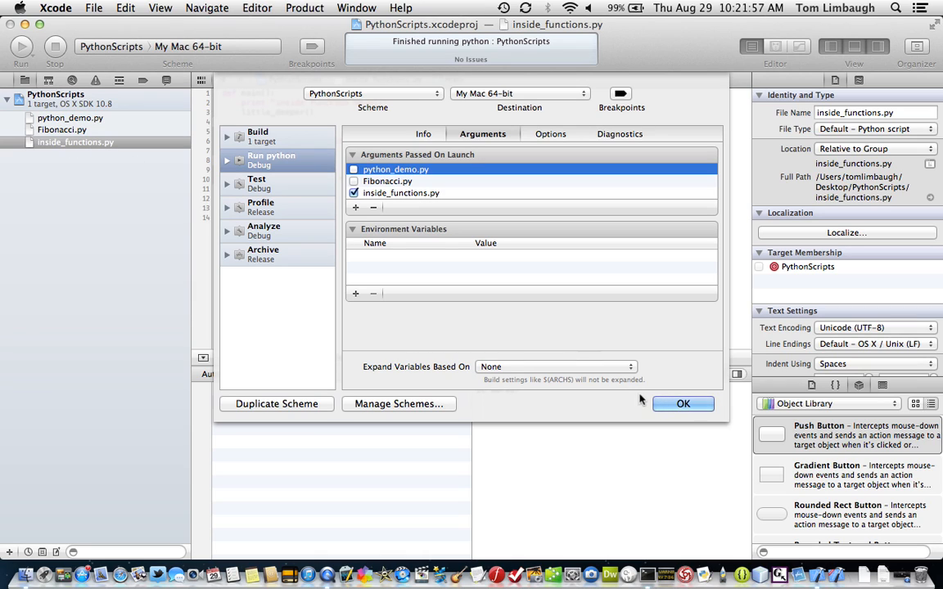
pyautogui.click(682, 403)
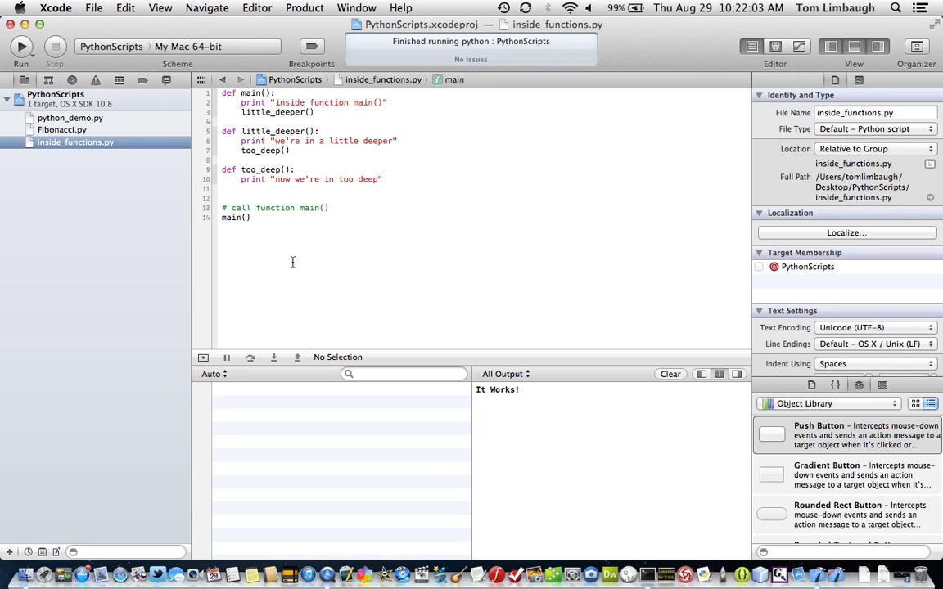
pyautogui.moveTo(299, 255)
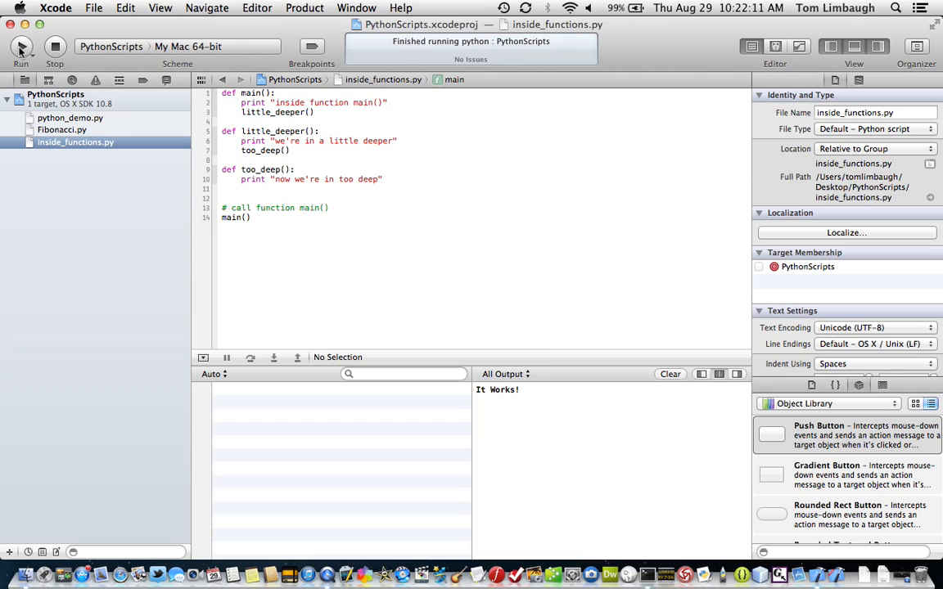
# Run the scheme to print the main, little_deeper and too_deep messages
pyautogui.click(20, 46)
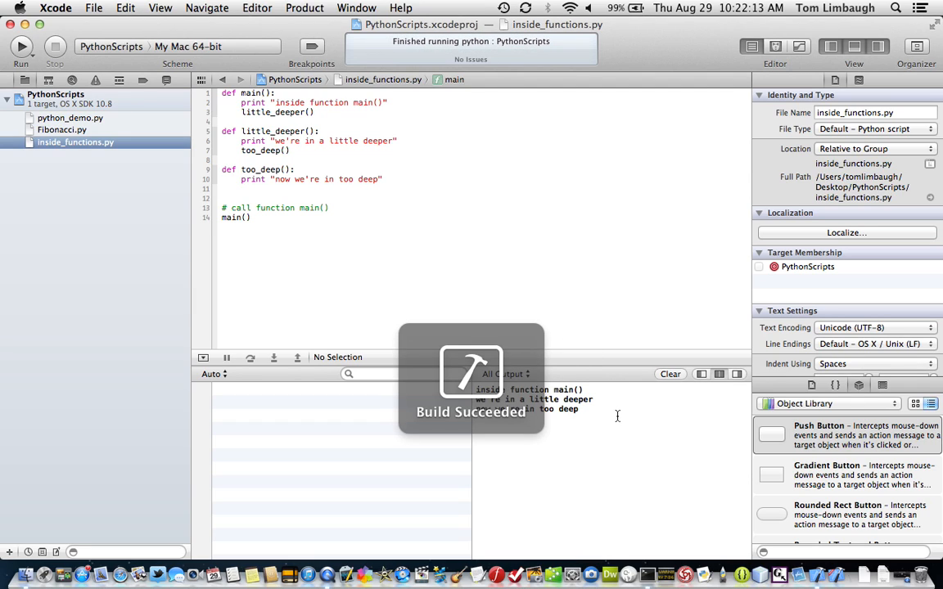